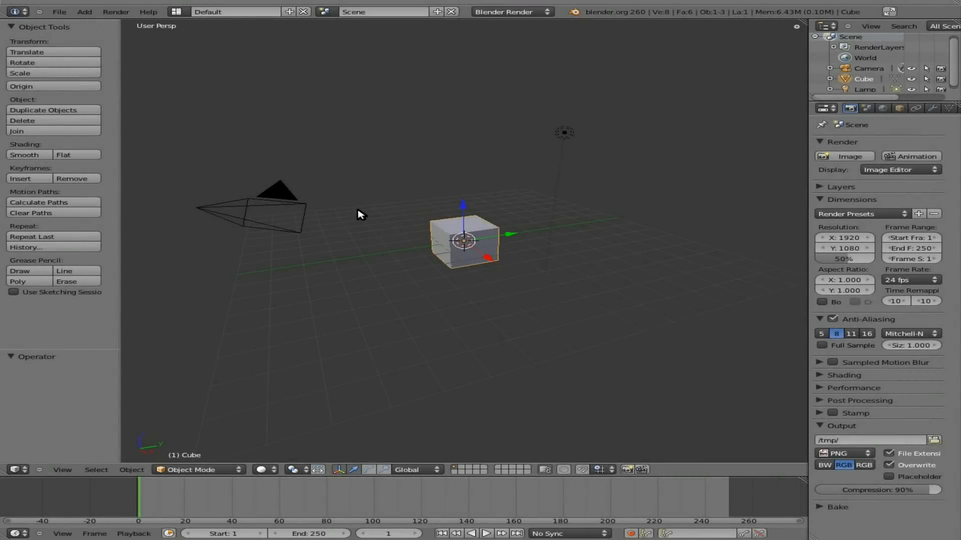
mouse_move(495, 227)
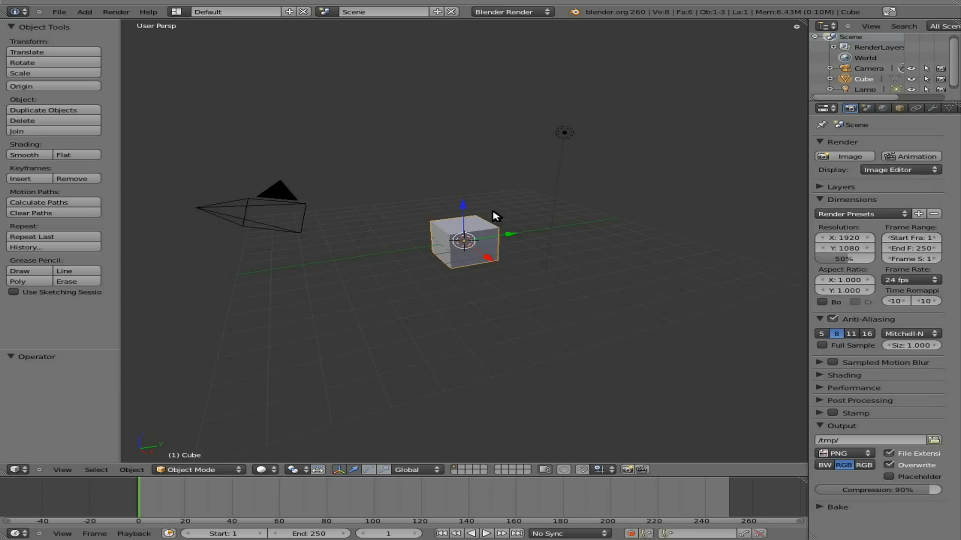
mouse_move(399, 378)
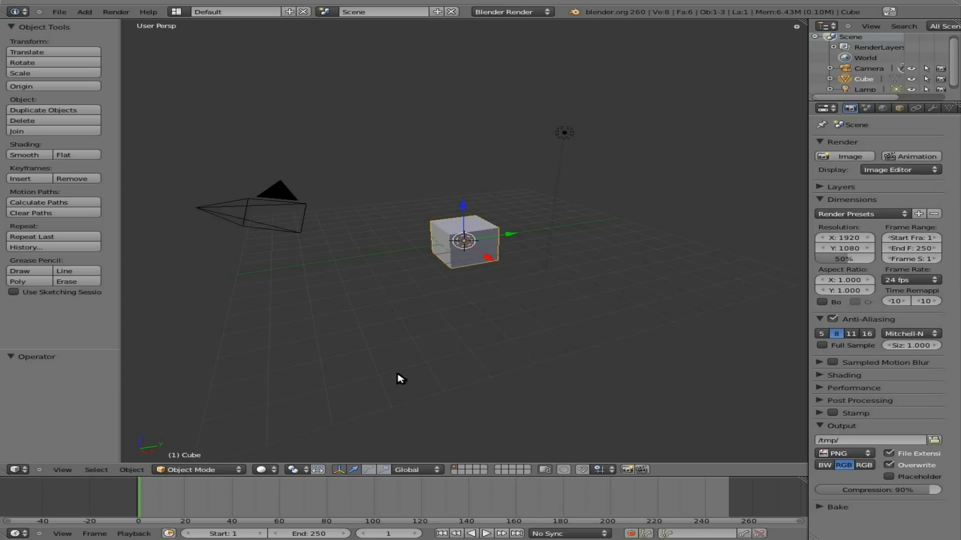
mouse_move(763, 477)
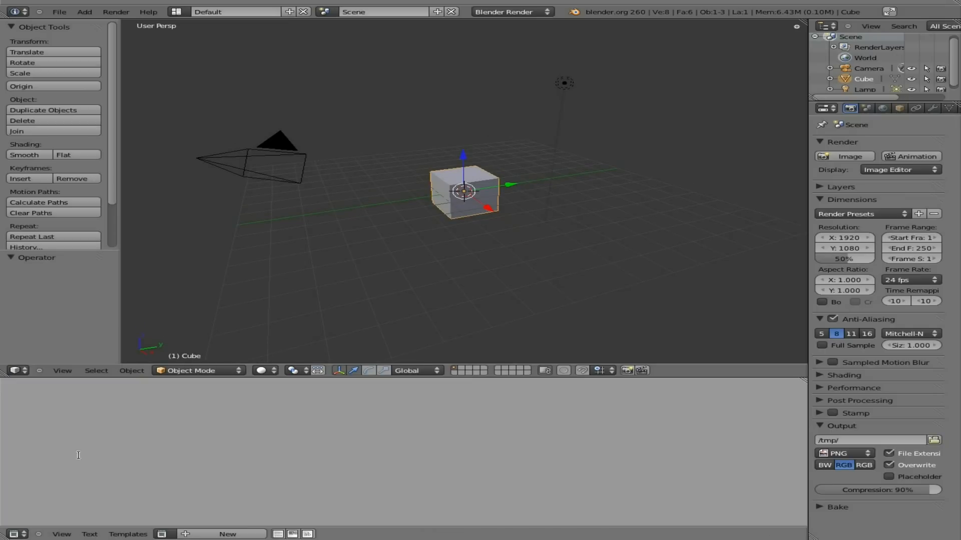
mouse_move(230, 534)
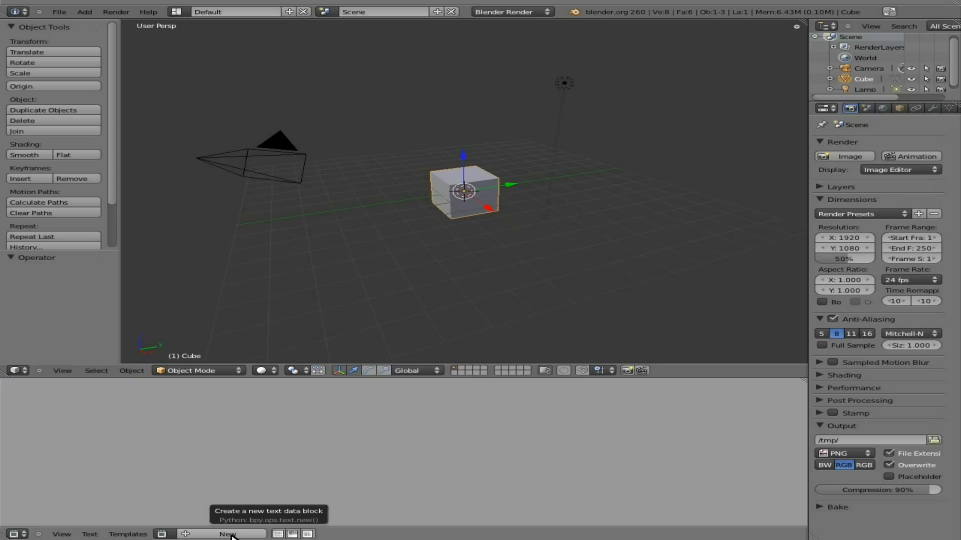
Create a new empty text block named Text in the Text Editor.
click(229, 534)
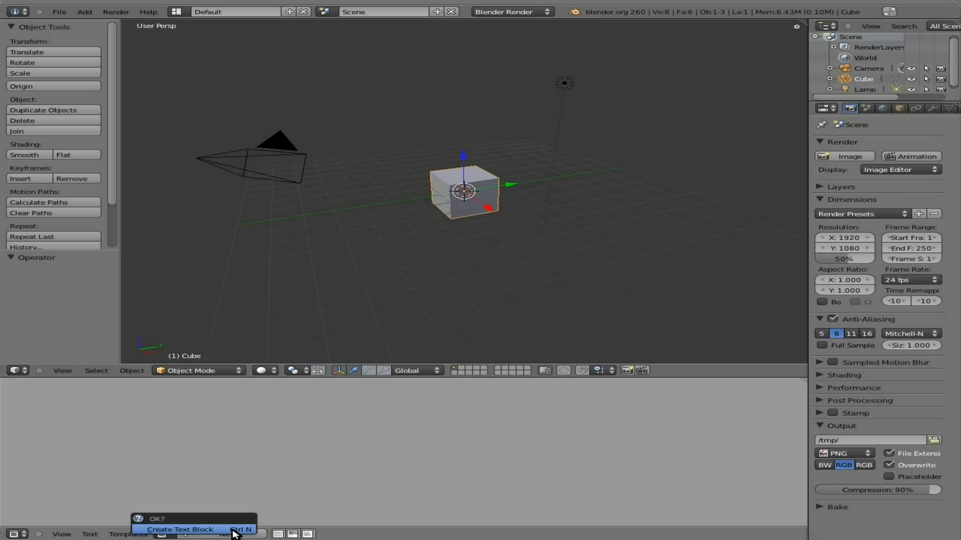
click(180, 529)
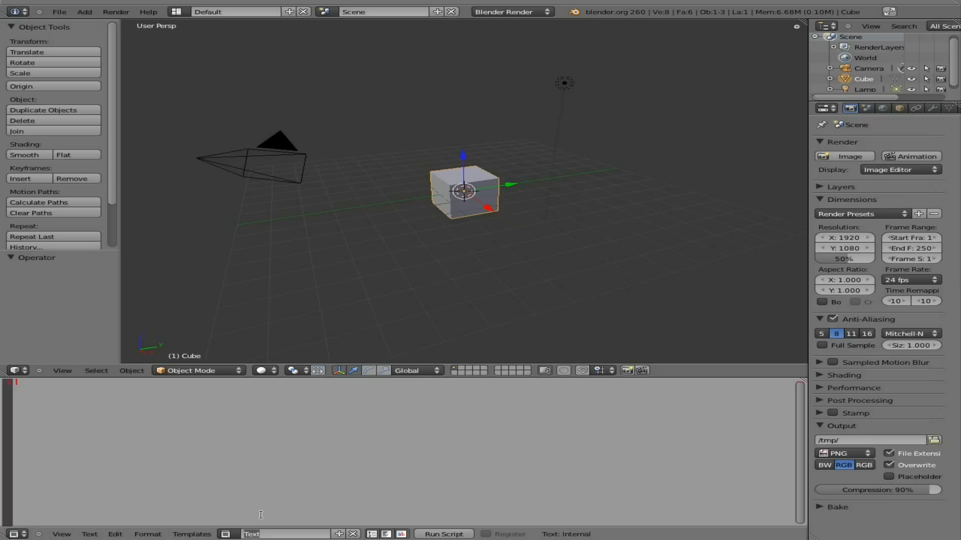
Rename the text block from Text to Scale.py.
text(Scale.py)
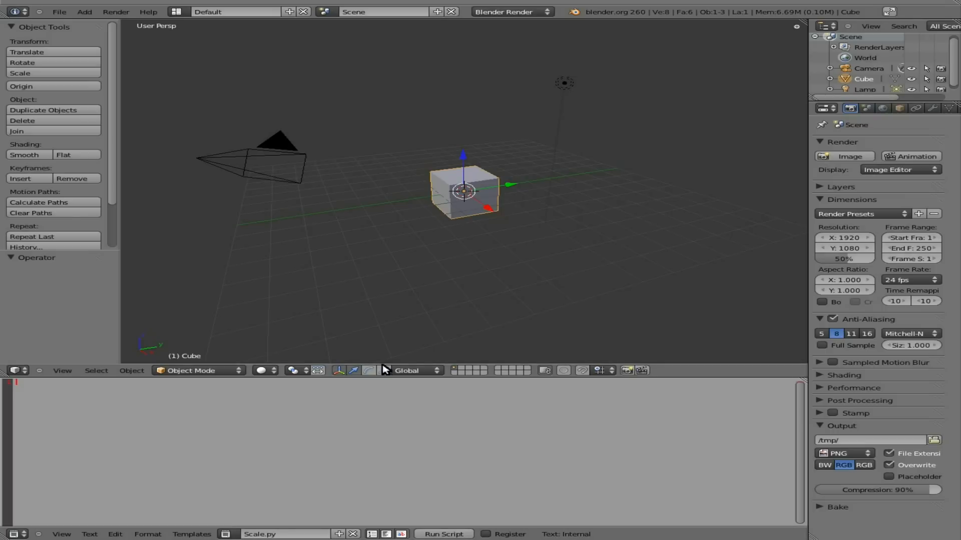
Write import bge followed by the def main(): function header.
text(import)
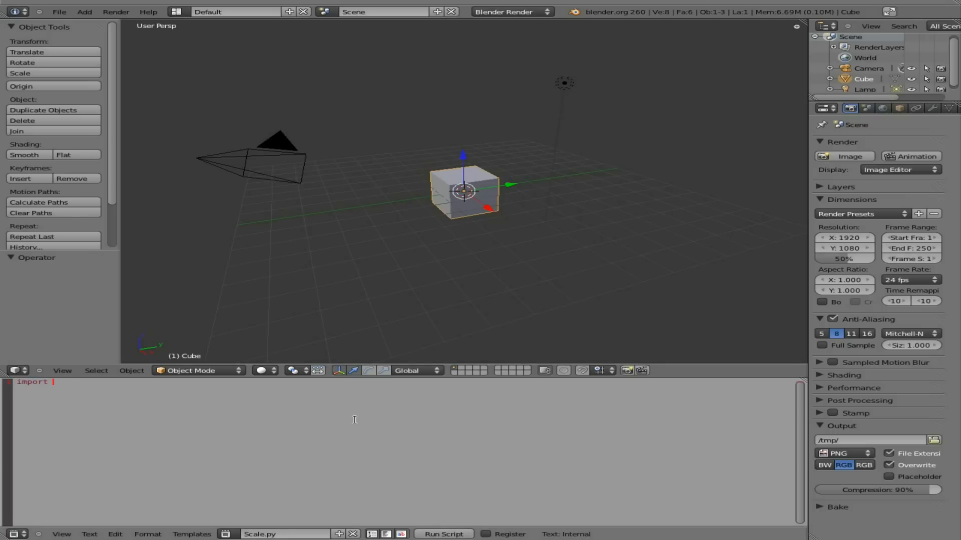
text(bge)
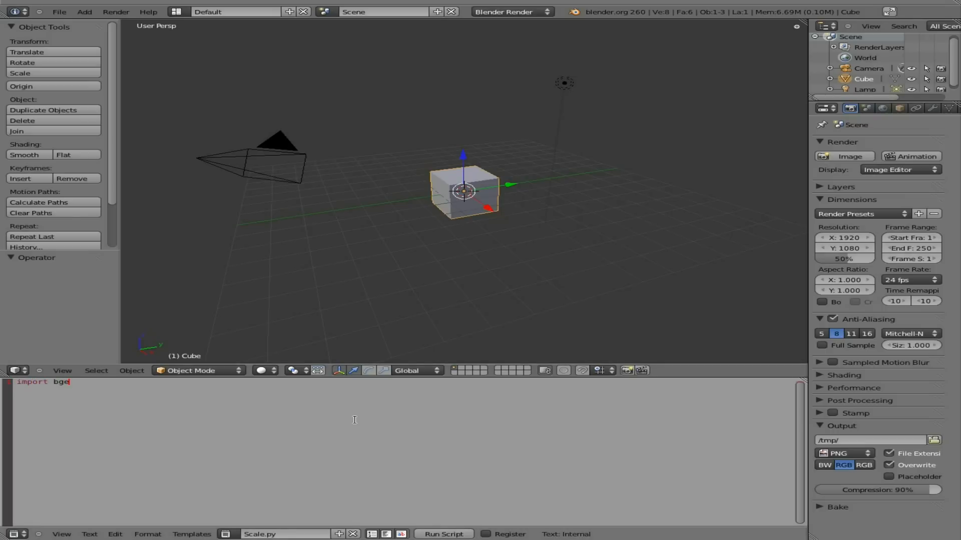
text(def main)
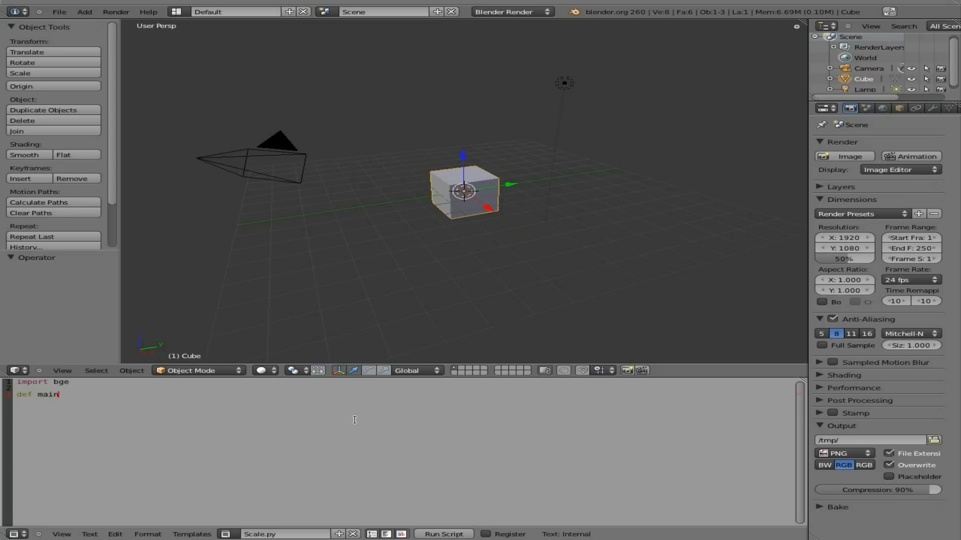
text(():)
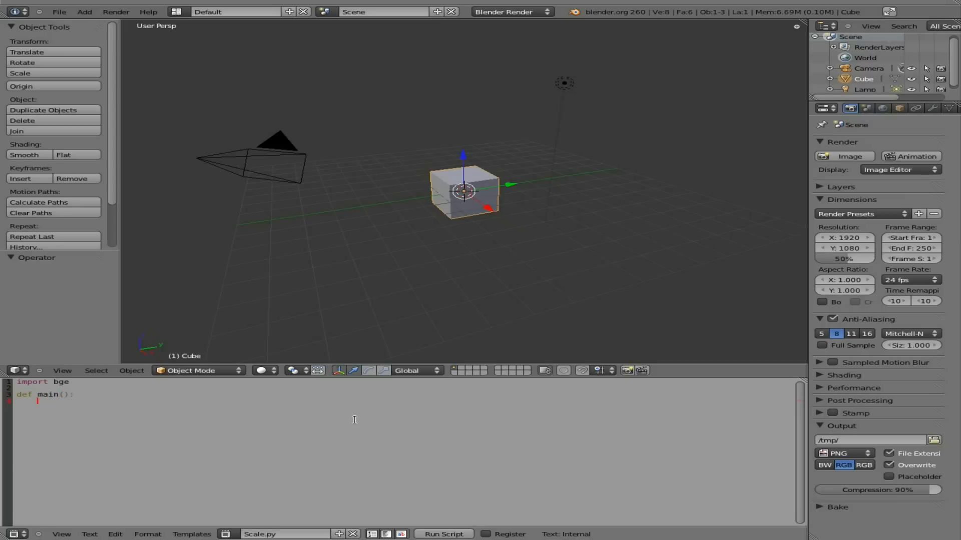
Inside main(), assign cont = bge.logic.getCurrnetController() (misspelled).
text(cont = b)
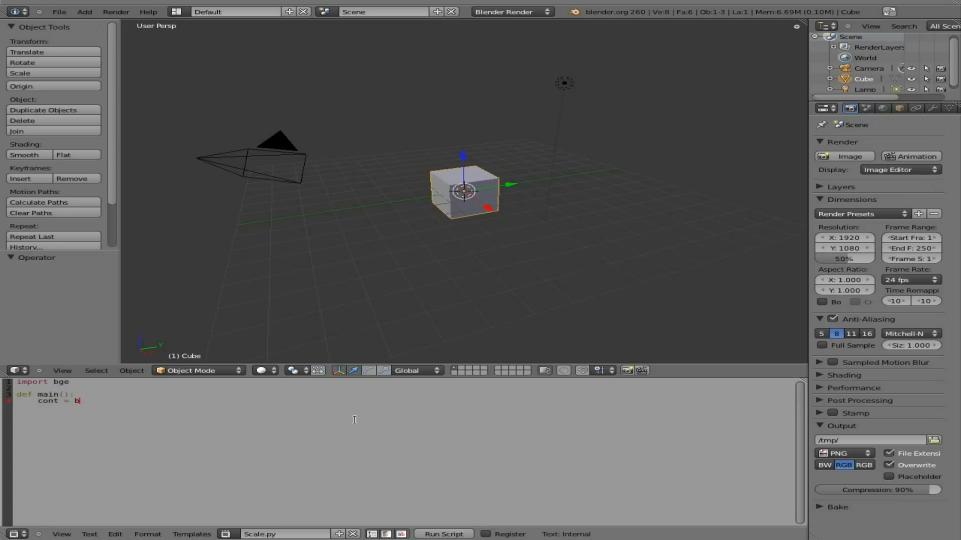
text(ge.)
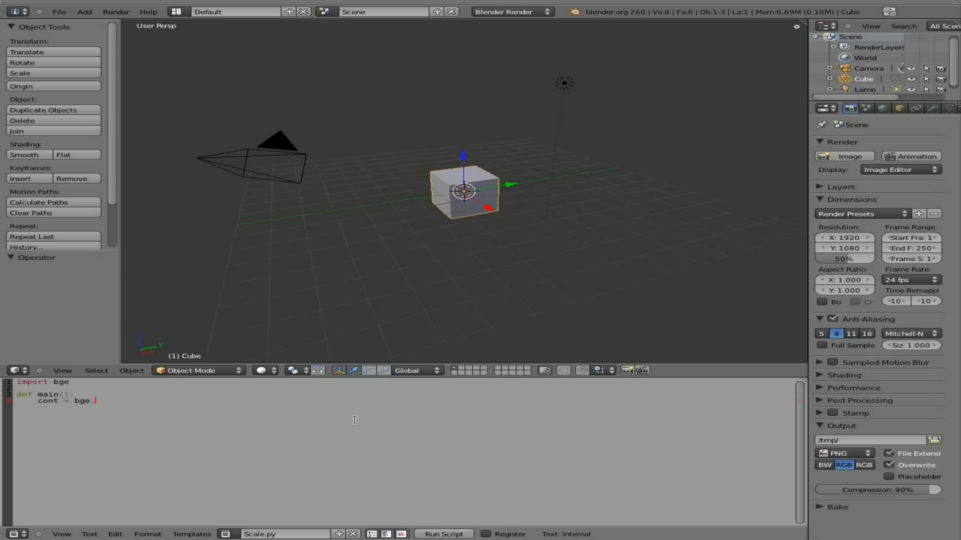
text(ld)
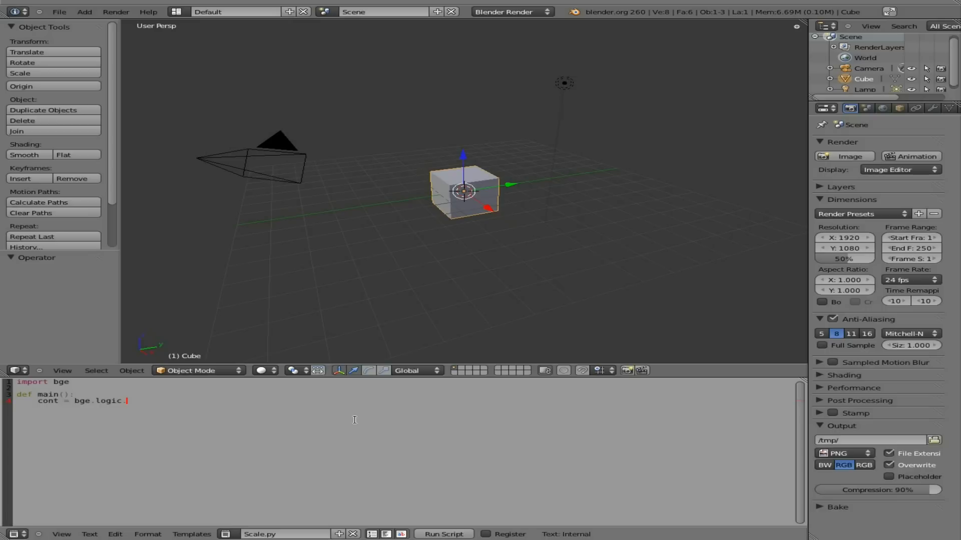
text(get)
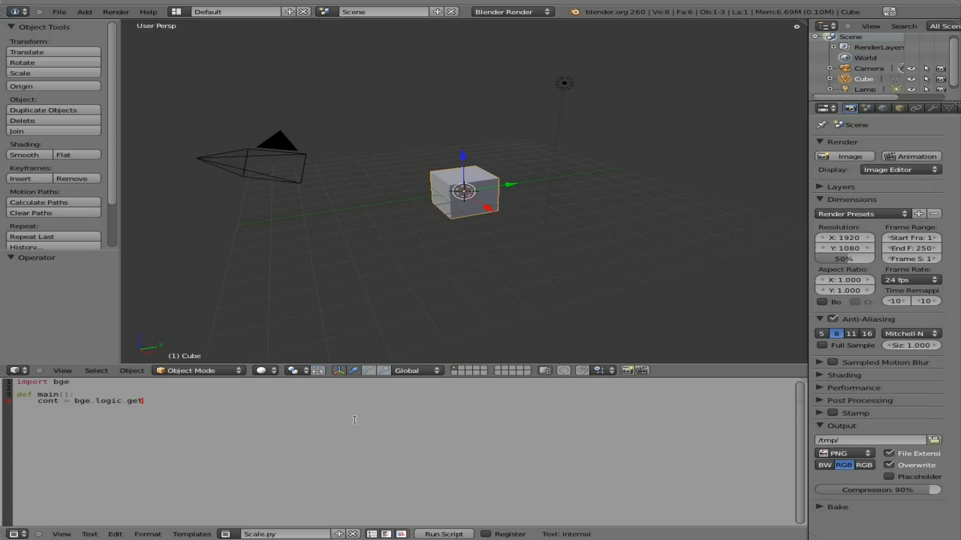
text(CurrnetContr)
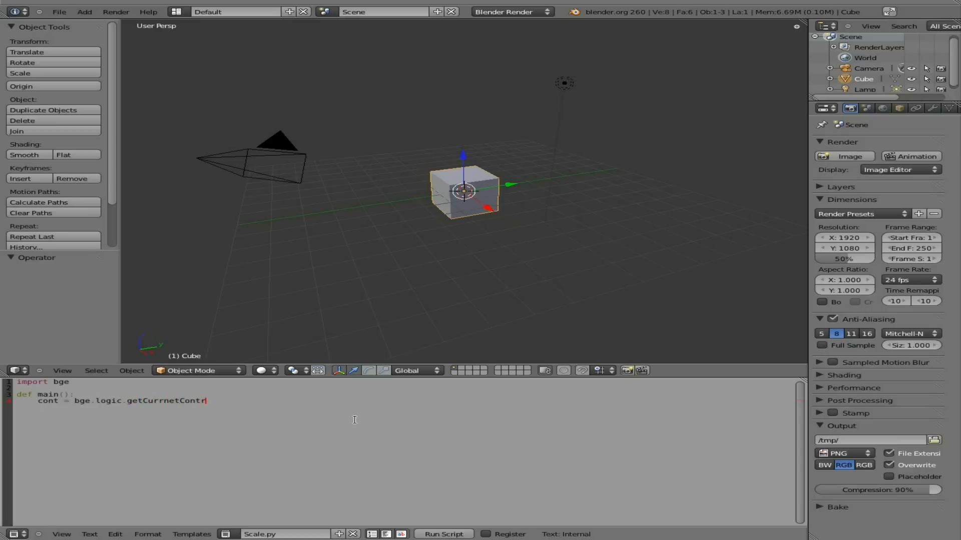
text(oller)
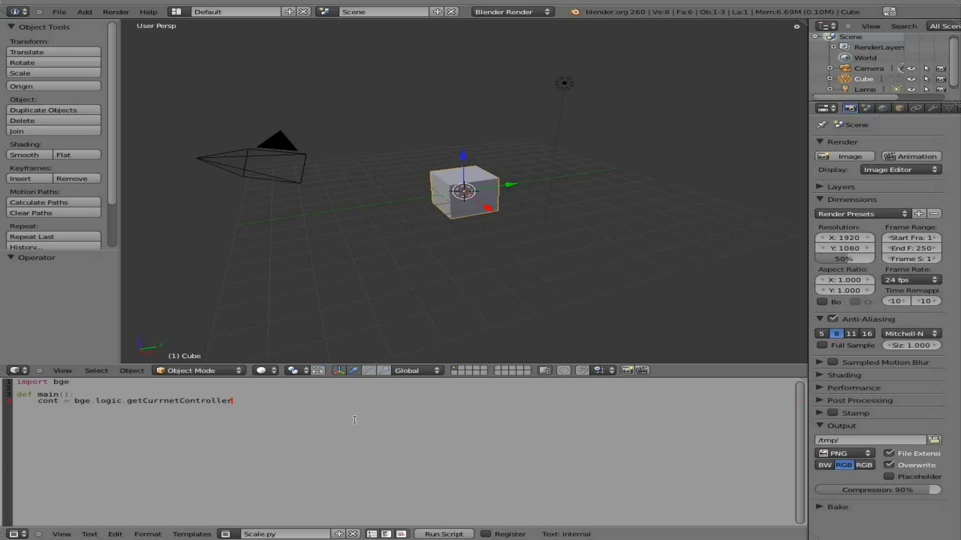
text(())
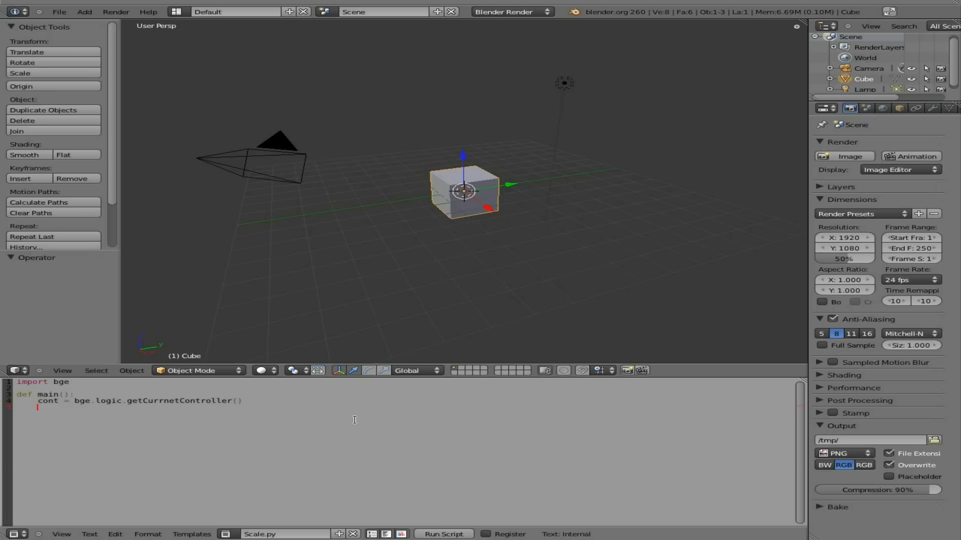
Assign owner = cont.owner inside main() and start a new line.
text(owner =)
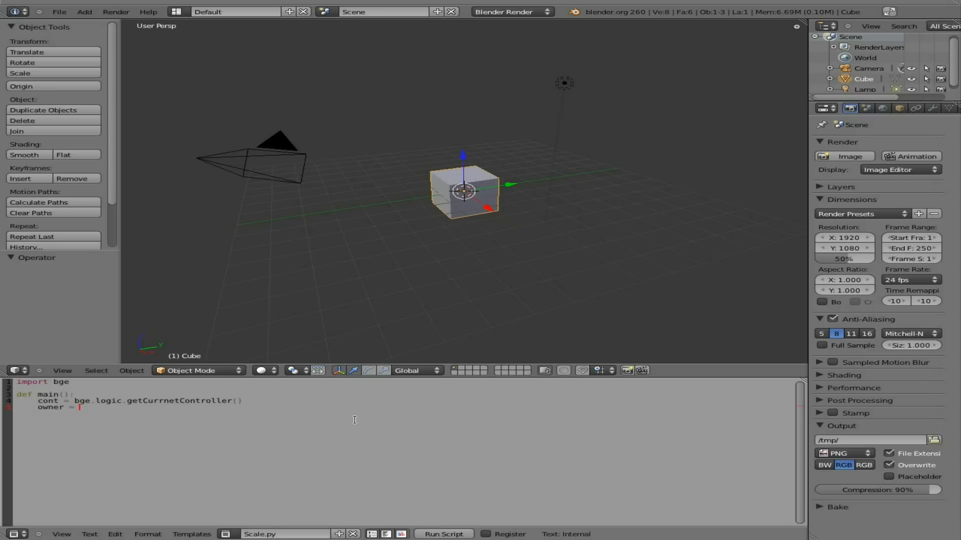
text(cont)
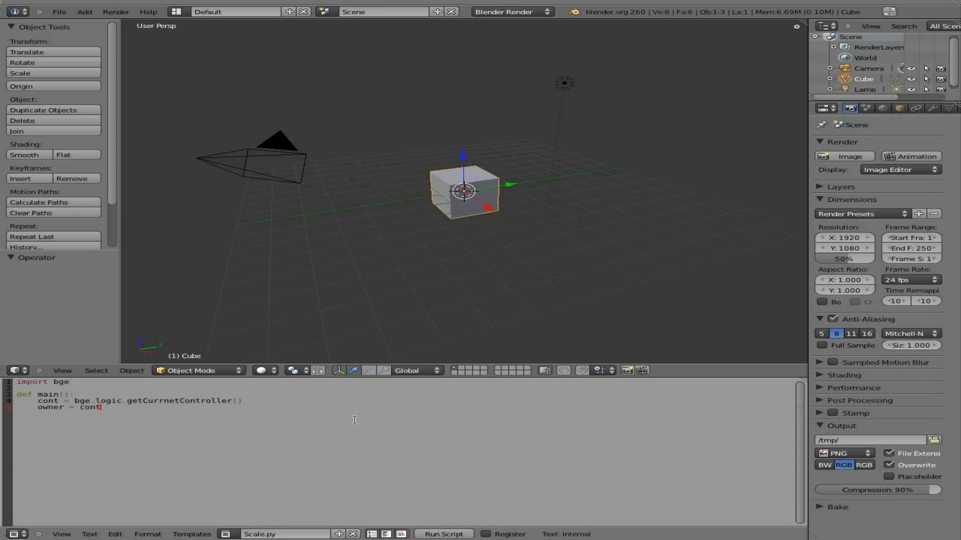
text(.)
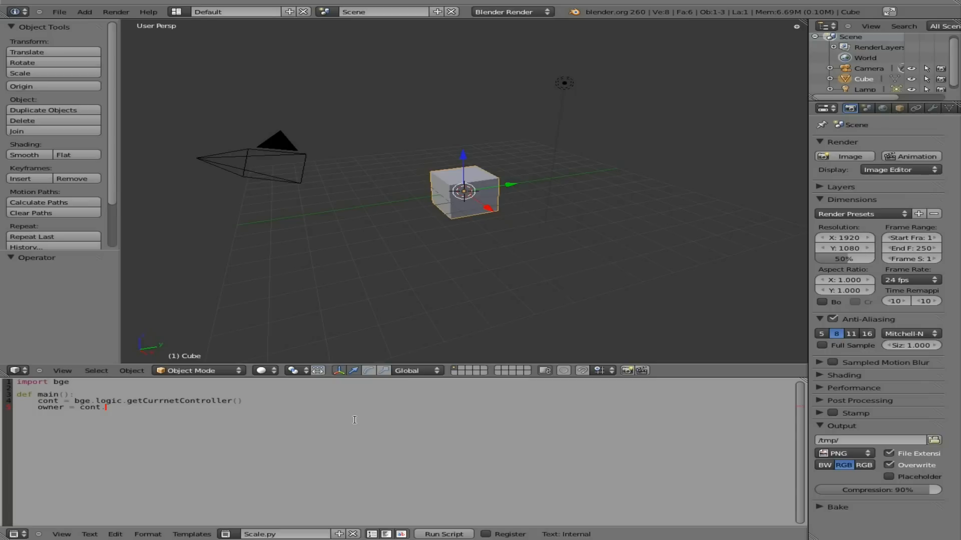
text(ower)
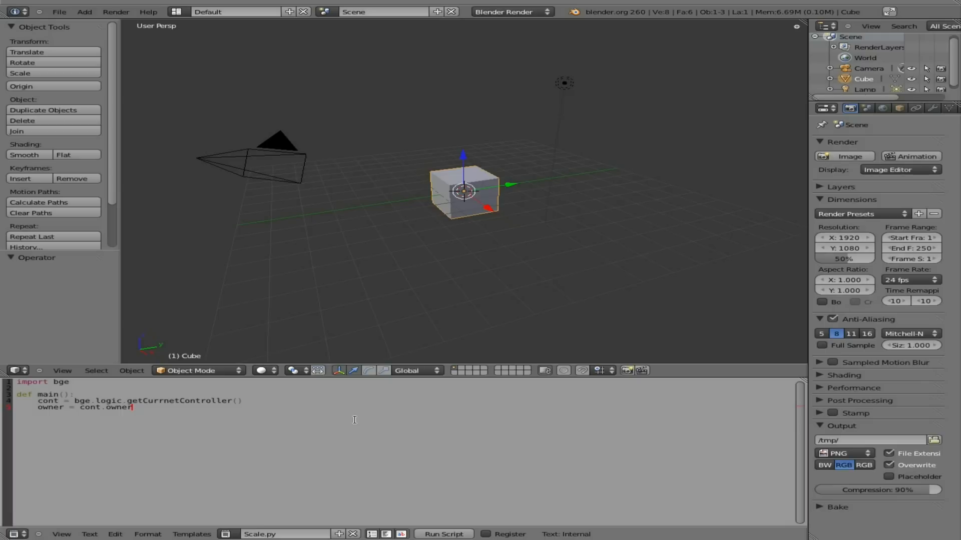
key(Return)
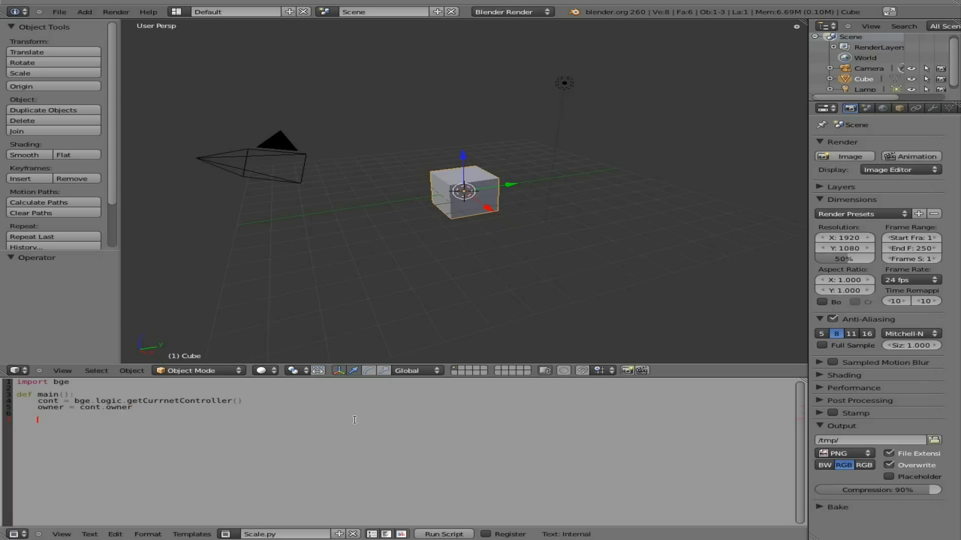
Write owner.localScale.x=1 inside main() and start a new line.
text(owner)
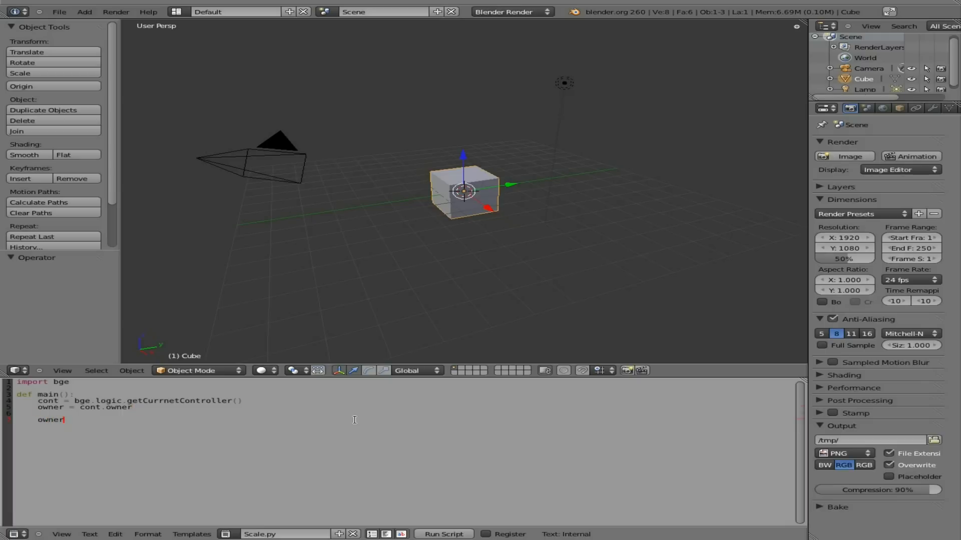
text(.lod)
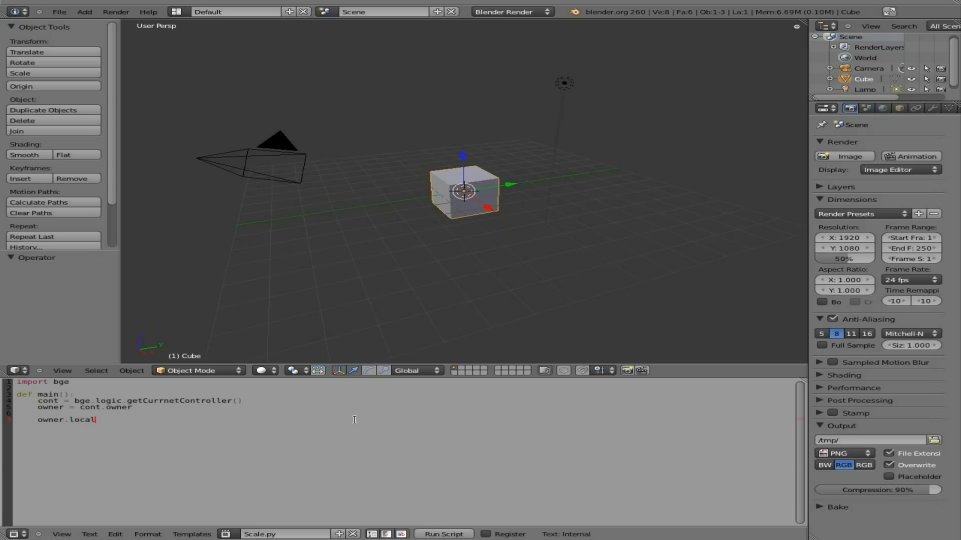
text(Scale)
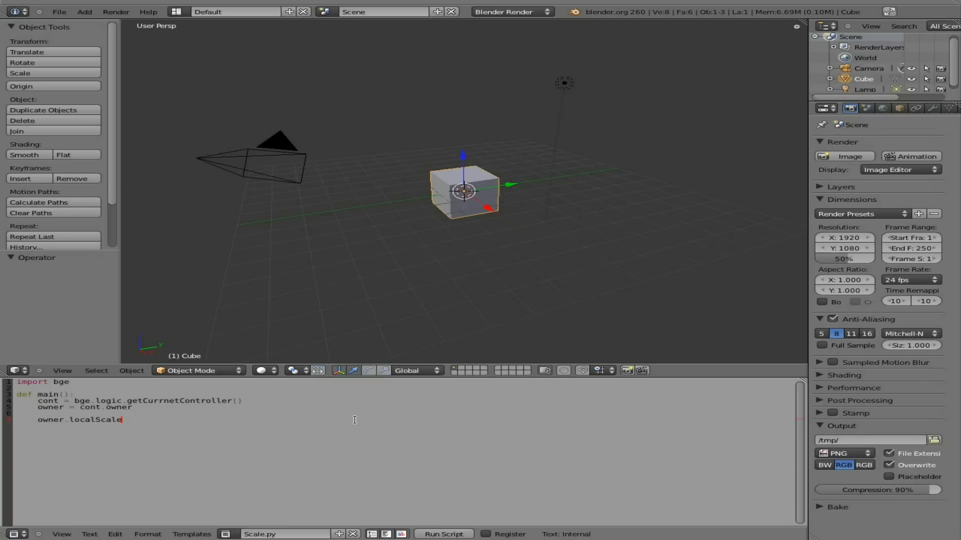
text(.x)
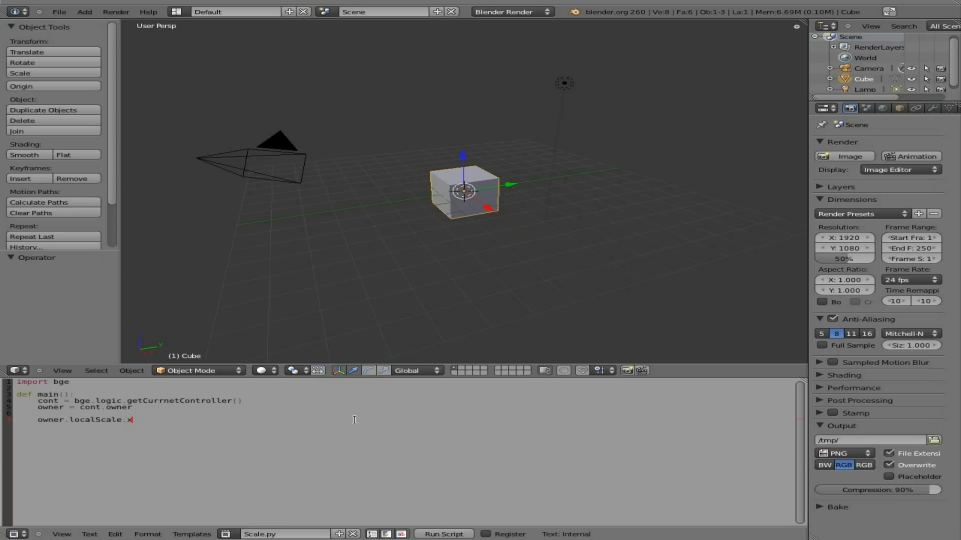
mouse_move(561, 207)
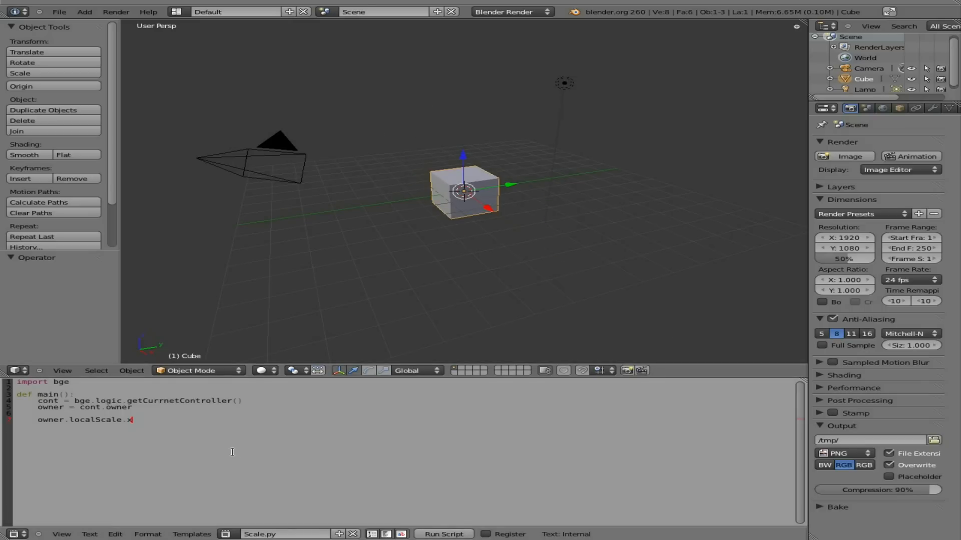
text(=)
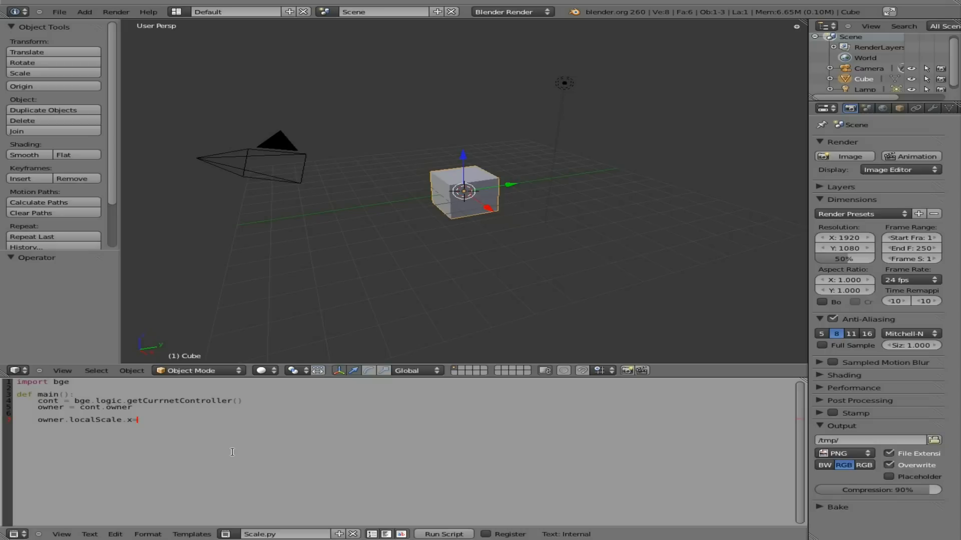
text(1)
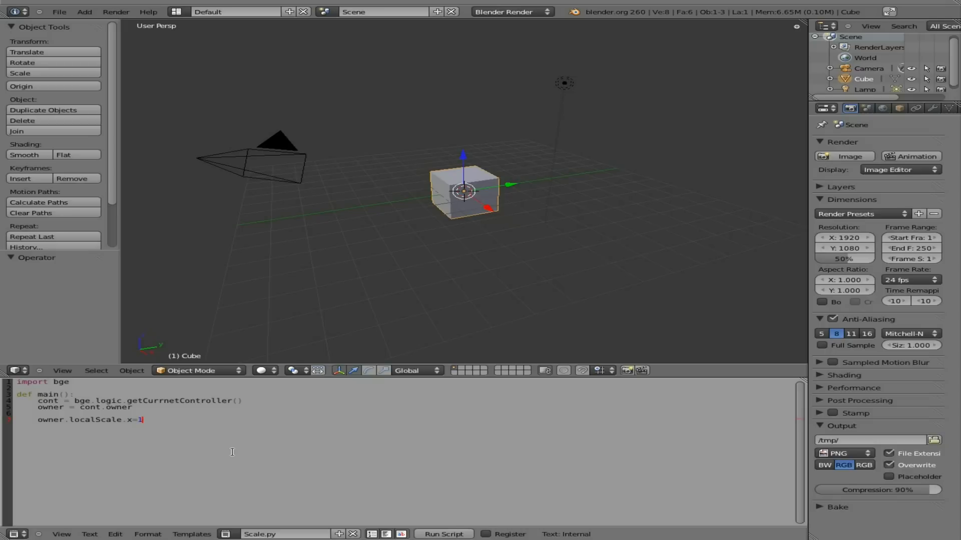
key(Return)
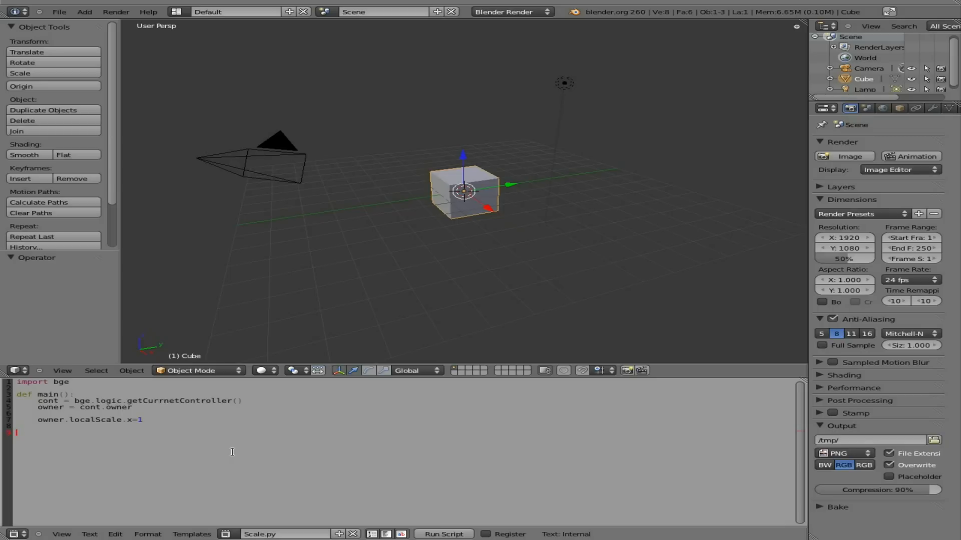
End the script with a top-level main() call.
text(main())
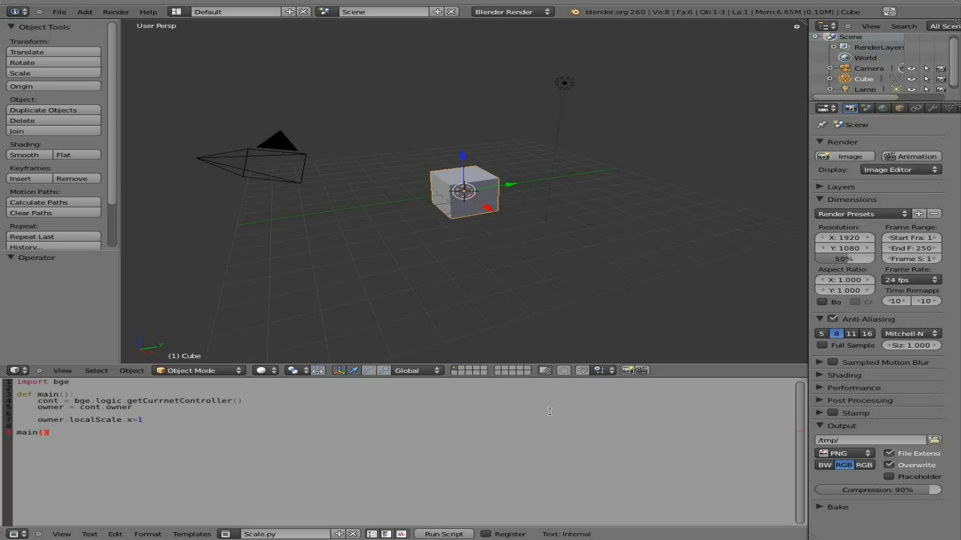
mouse_move(480, 157)
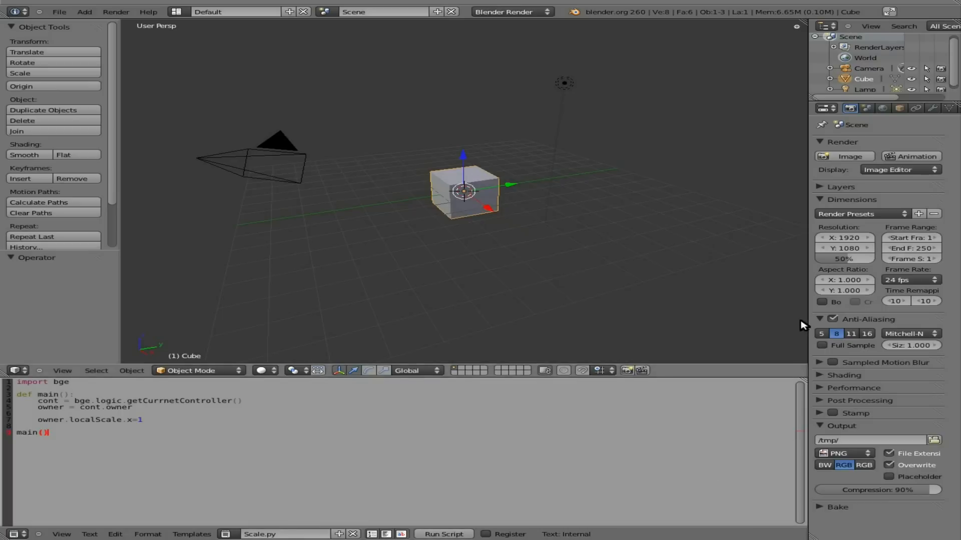
mouse_move(806, 316)
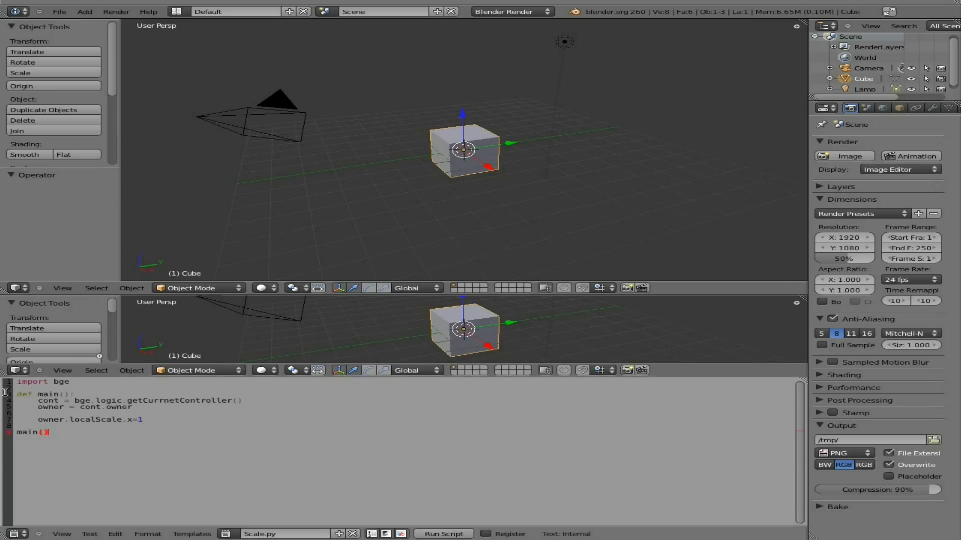
Turn the new area into the Logic Editor and add an Always sensor to the Cube.
click(18, 288)
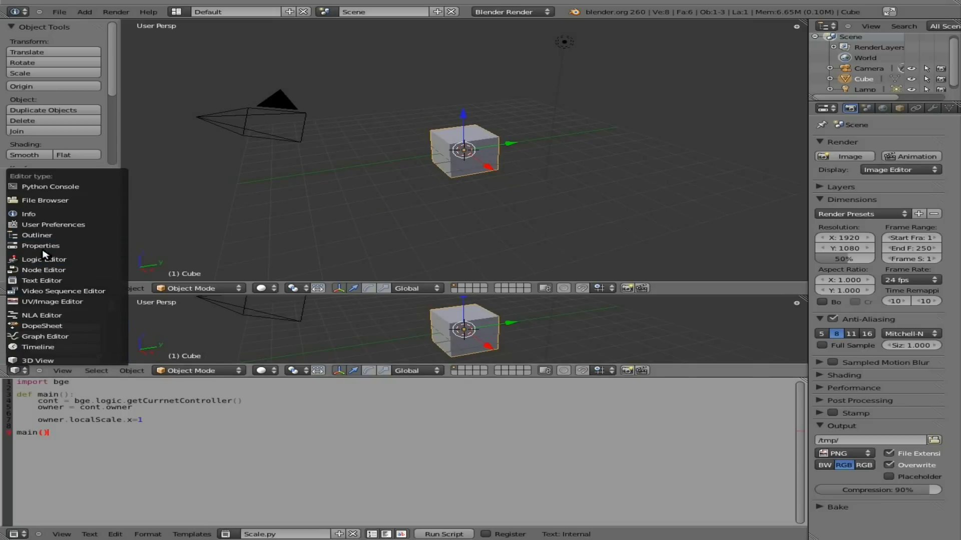
click(43, 260)
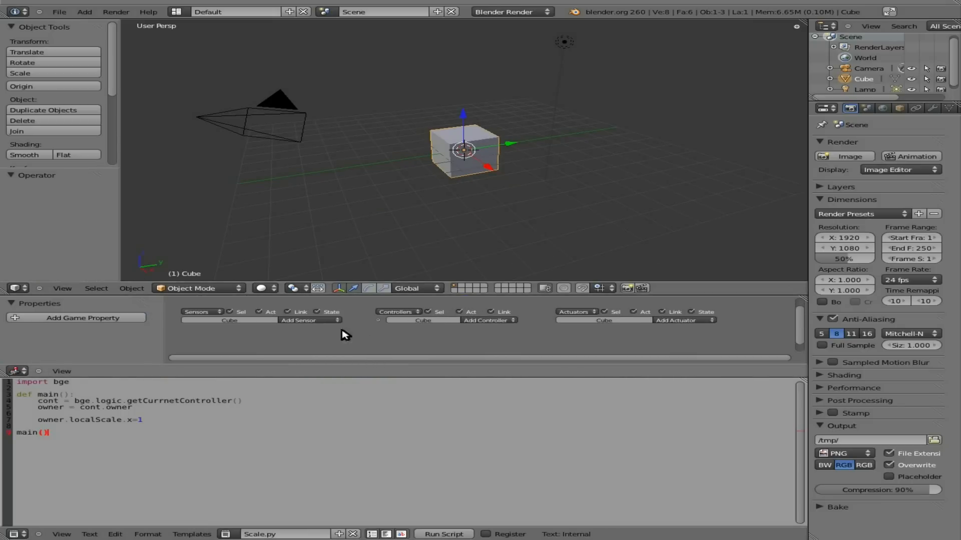
click(306, 320)
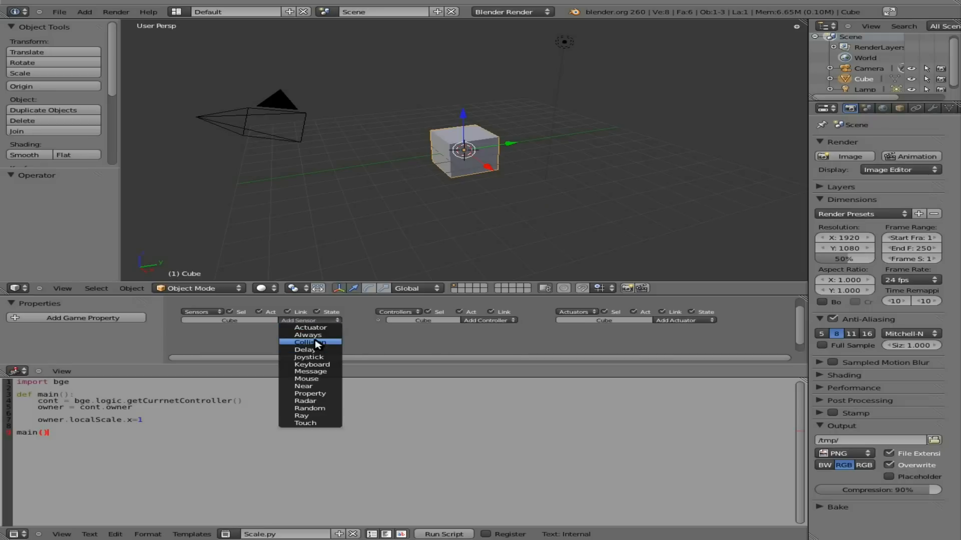
click(307, 335)
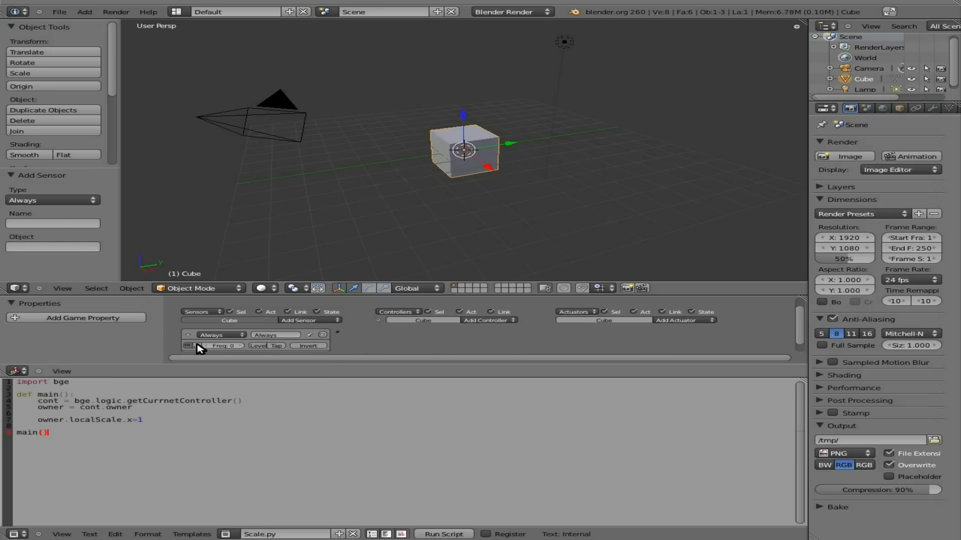
click(489, 321)
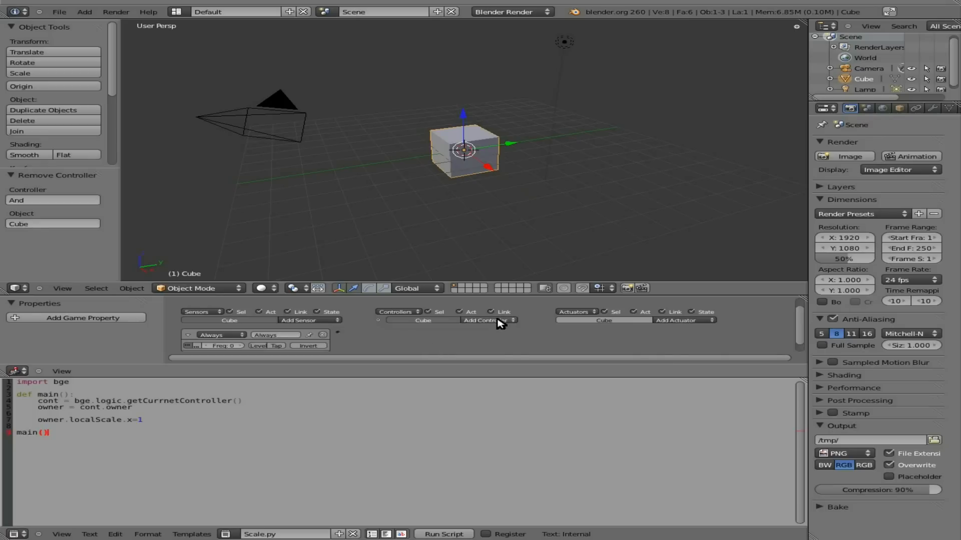
Add a Python controller running Scale.py and link the Always sensor to it.
click(487, 320)
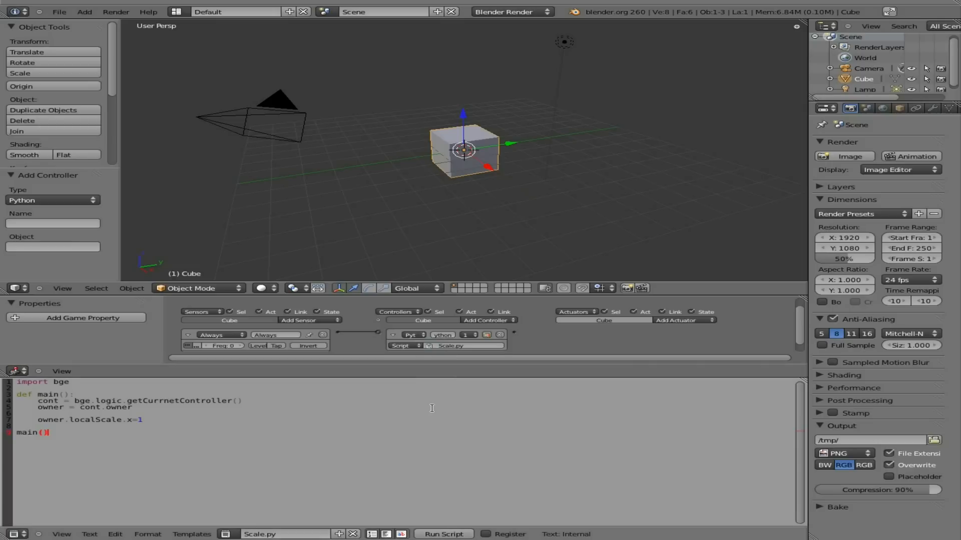
mouse_move(436, 397)
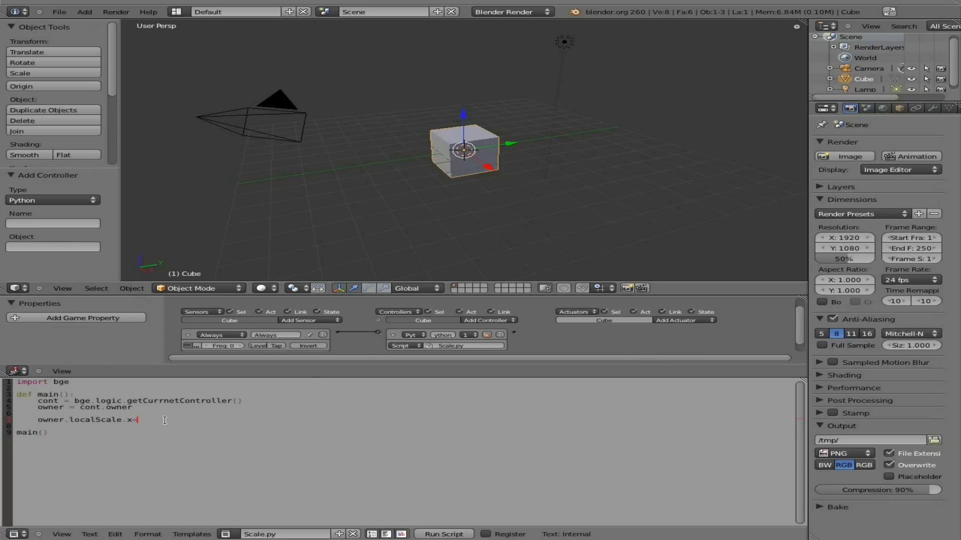
Change localScale.x to 20 and correct the spelling to getCurrentController.
text(2)
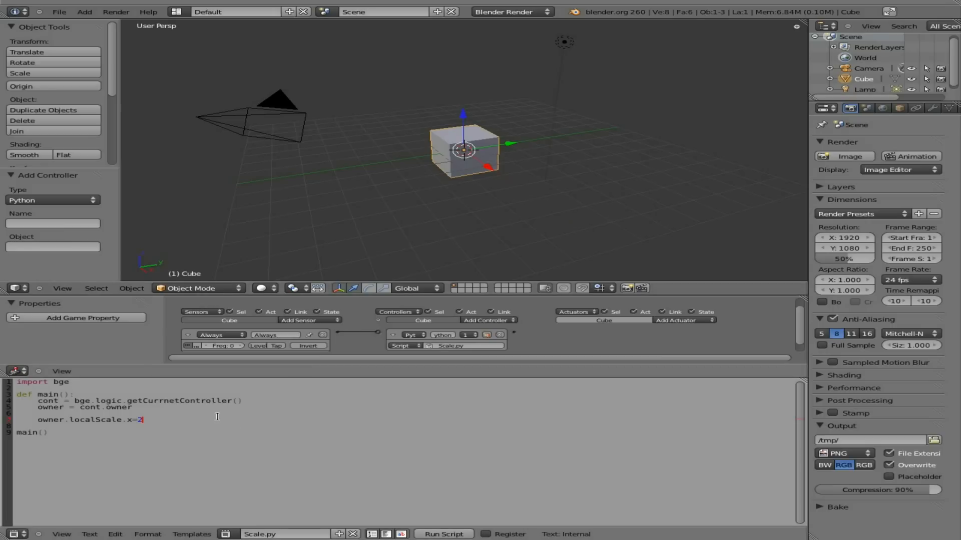
text(0)
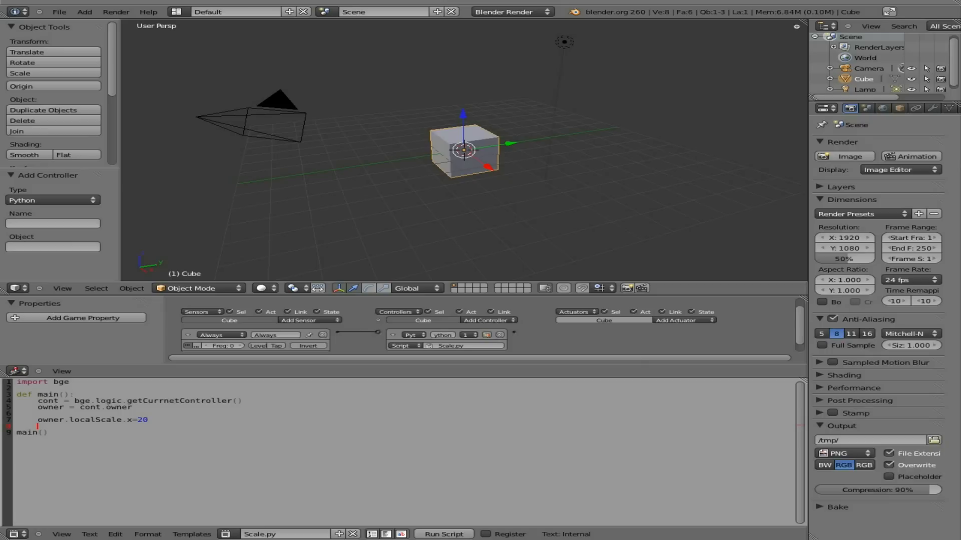
click(443, 534)
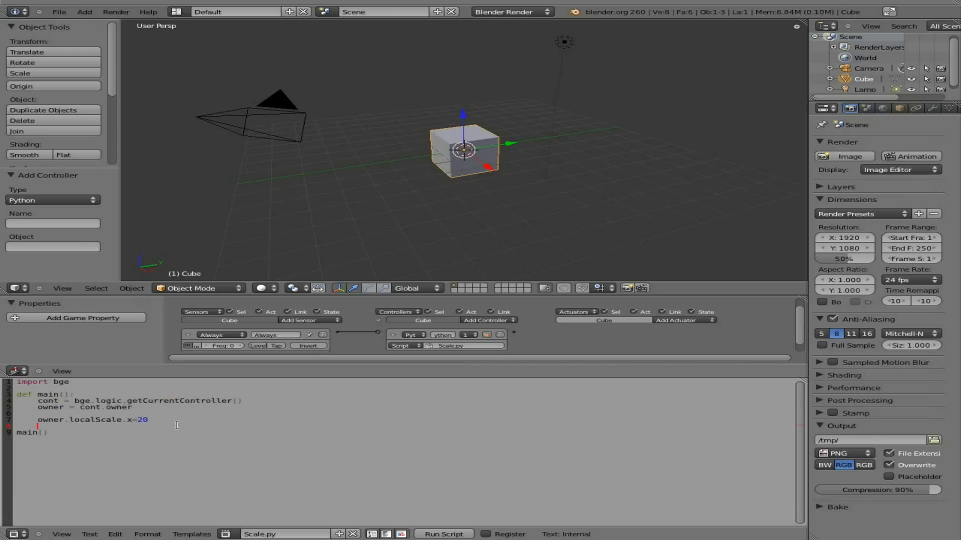
Replace the X scale value 20, trying 12 and settling on 5.
key(BackSpace)
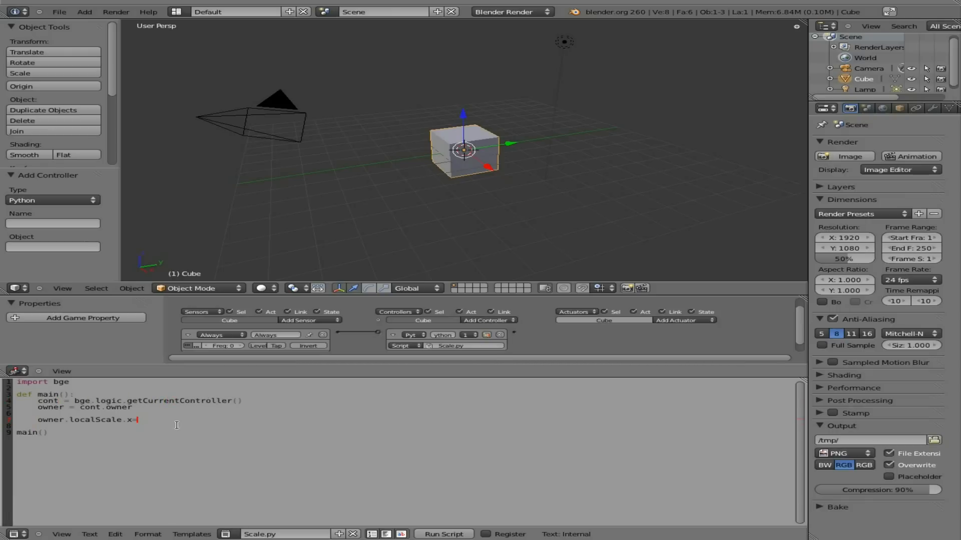
text(1)
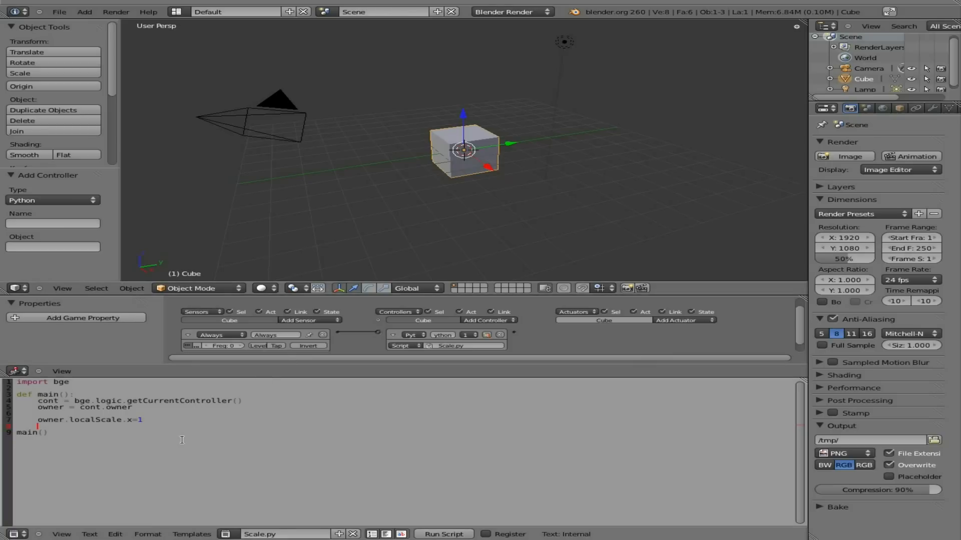
text(2)
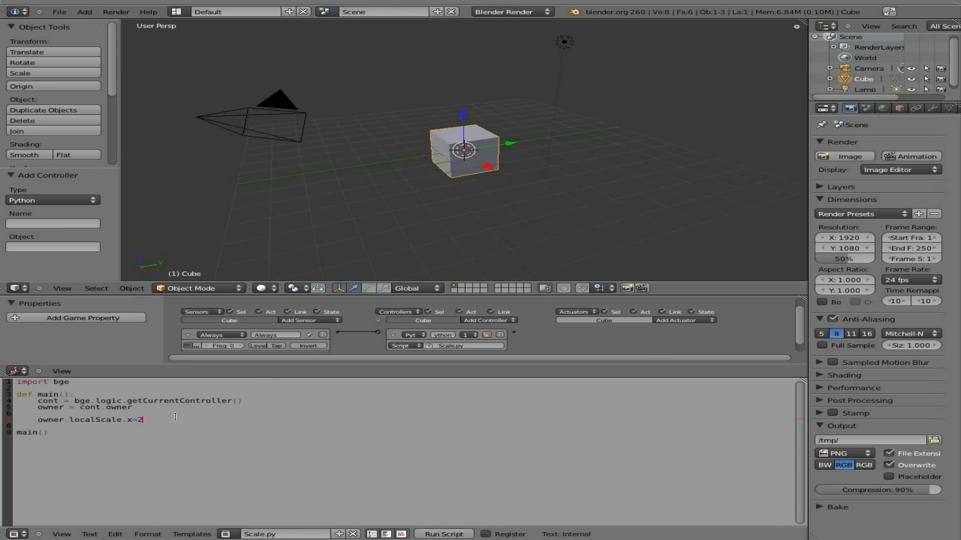
click(444, 533)
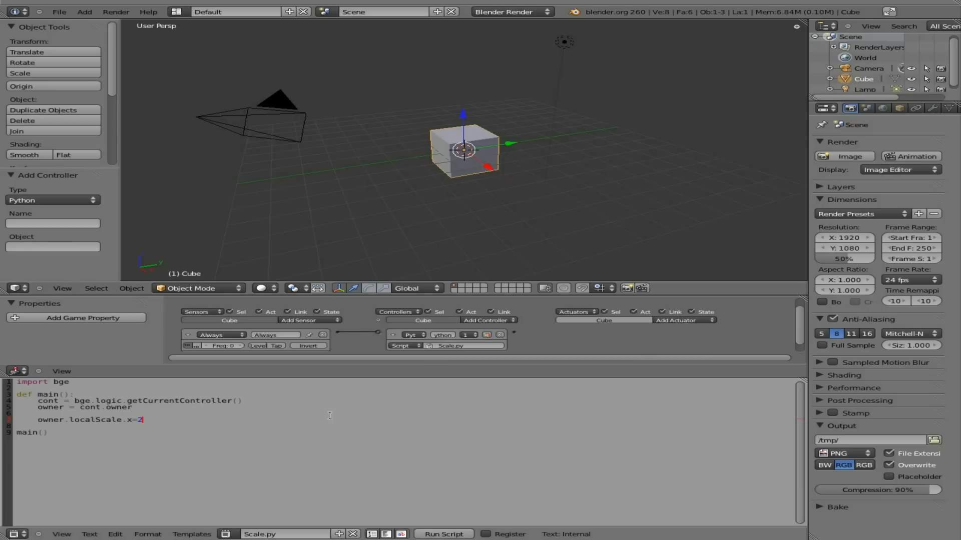
text(5)
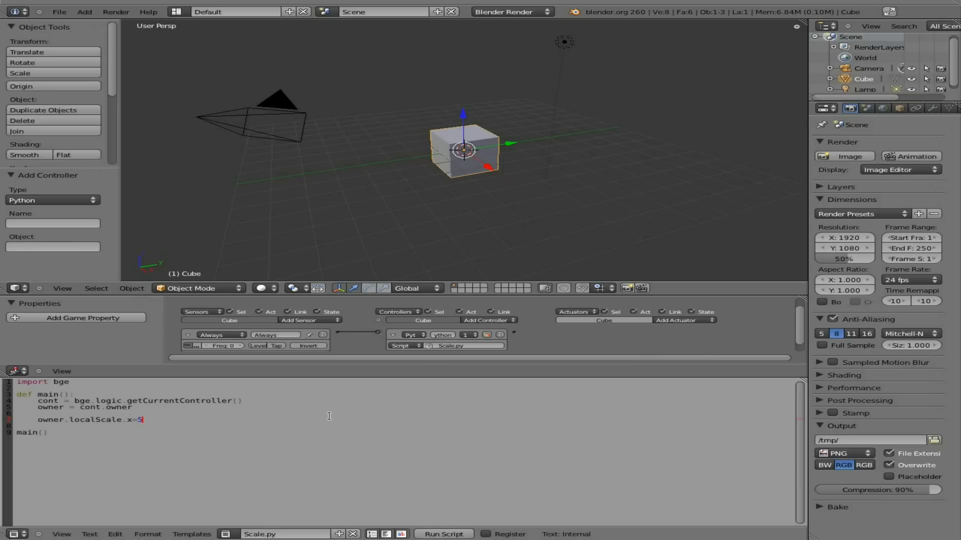
click(444, 534)
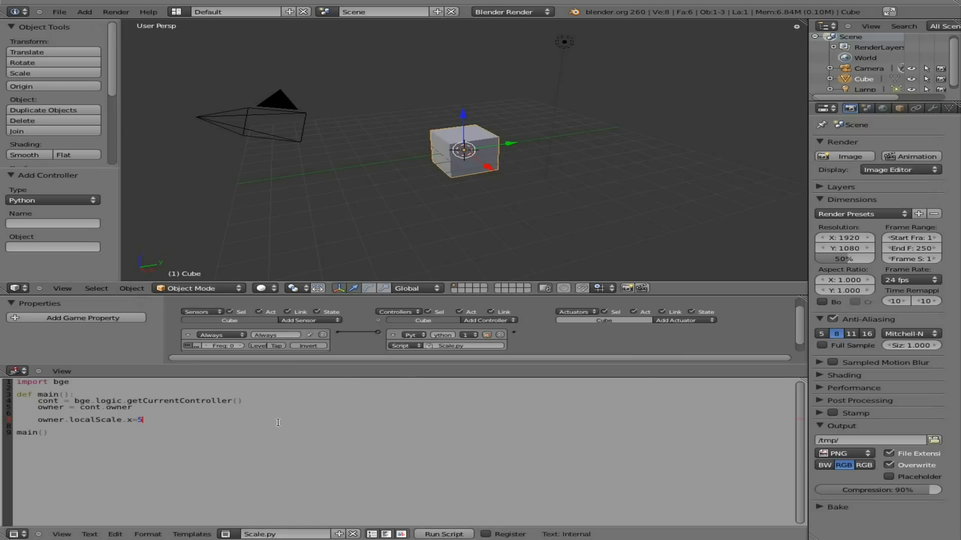
Rewrite the X scale line as an increment, x+=.5, rather than a fixed assignment.
key(backspace)
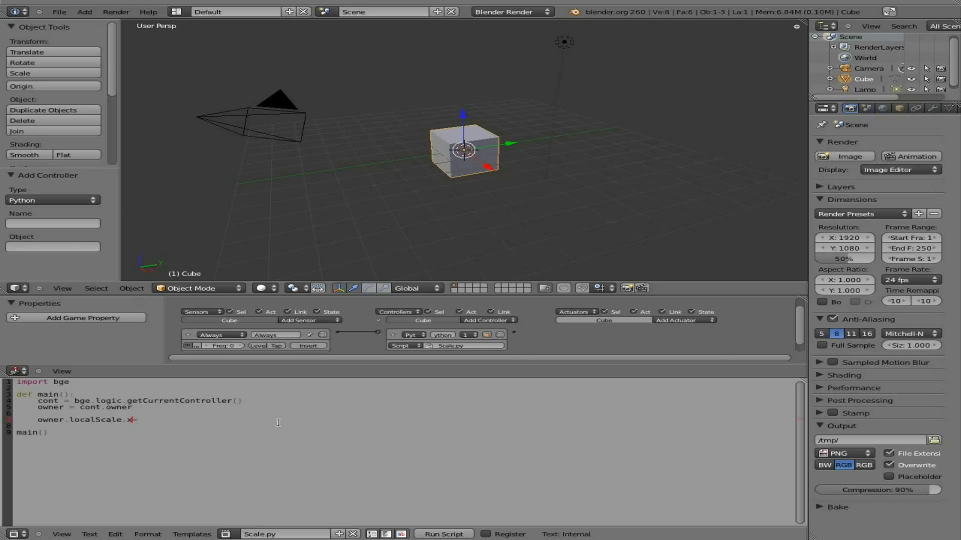
text(=)
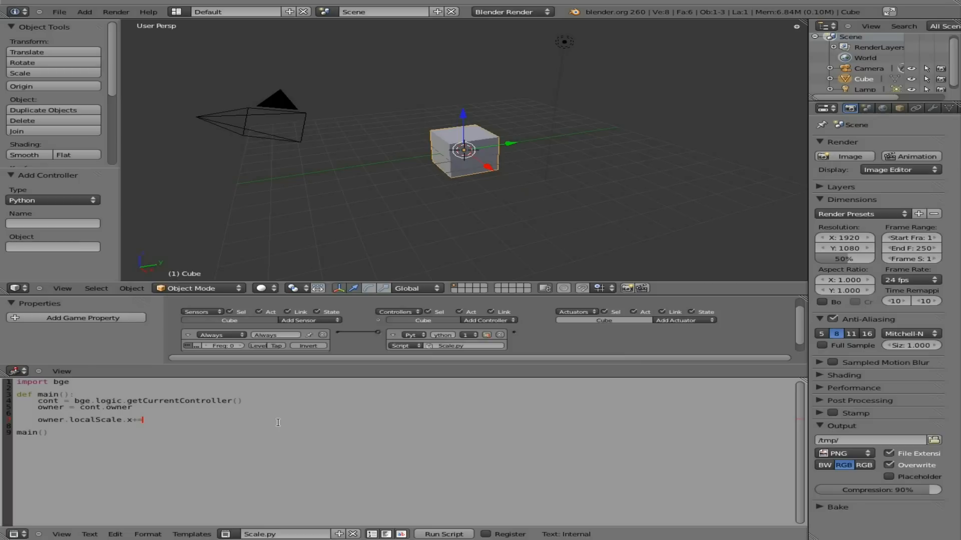
text(.)
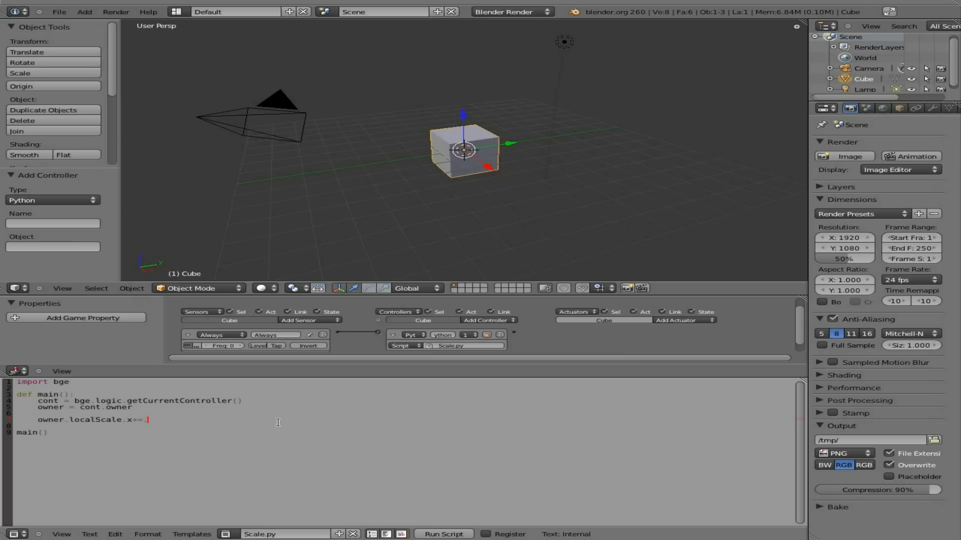
text(1)
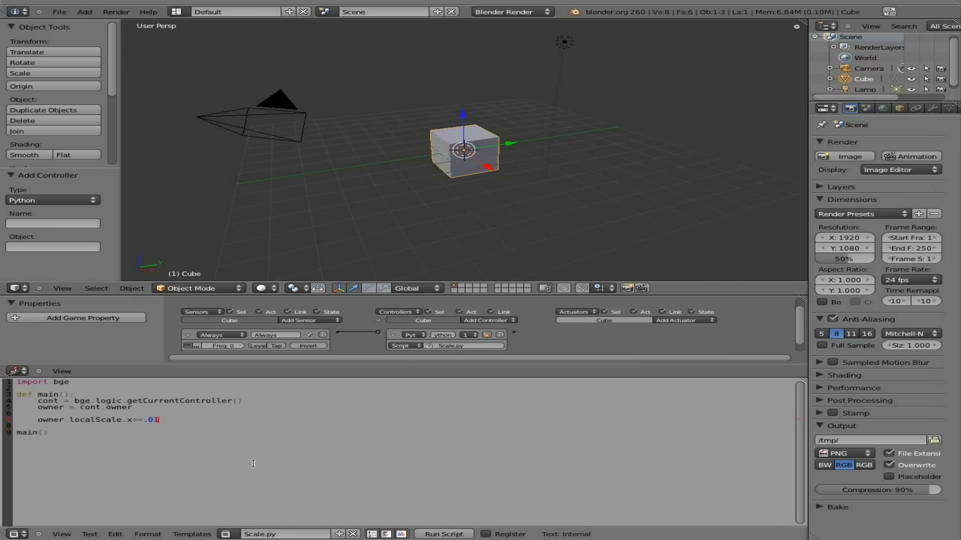
text(.2)
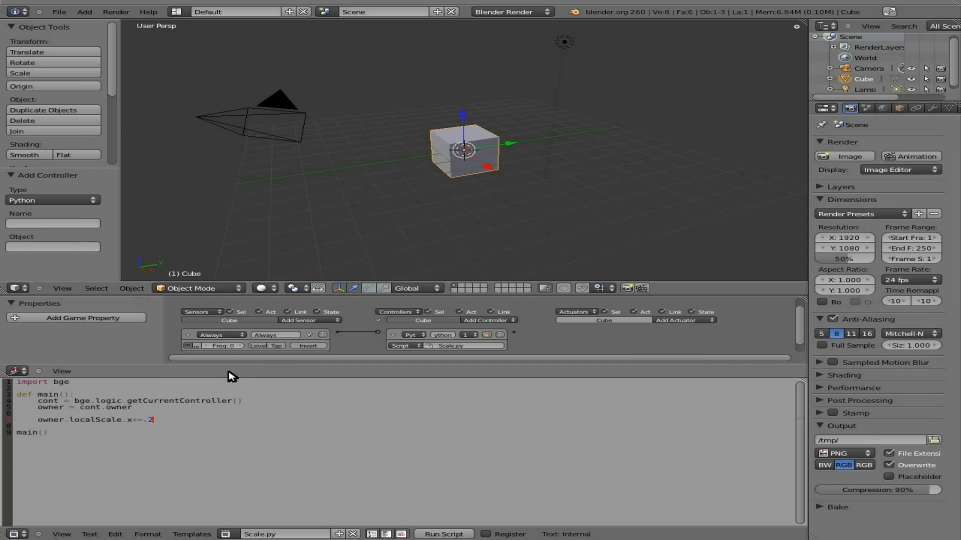
text(5)
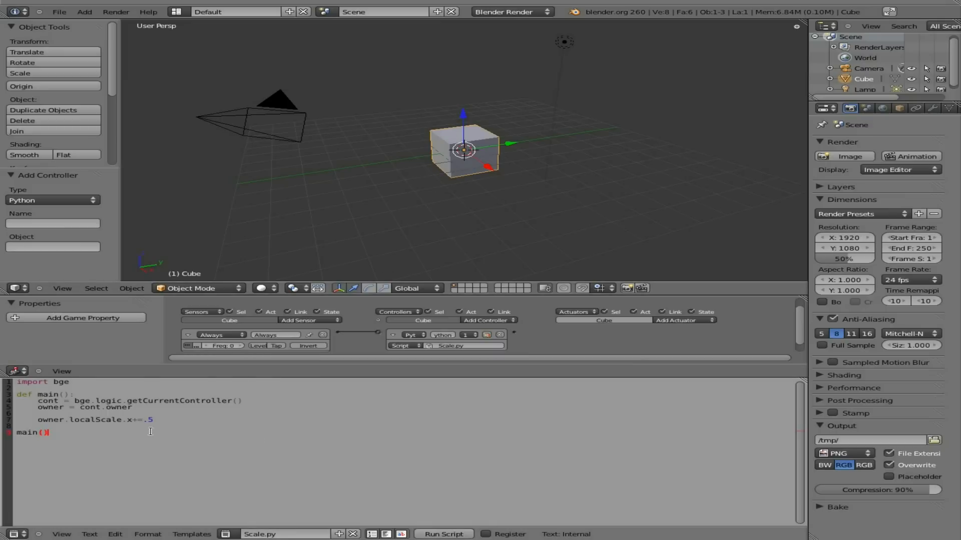
Switch the increment line to the Z axis and add owner.localScale.x+=.2 below it.
click(126, 419)
text(z)
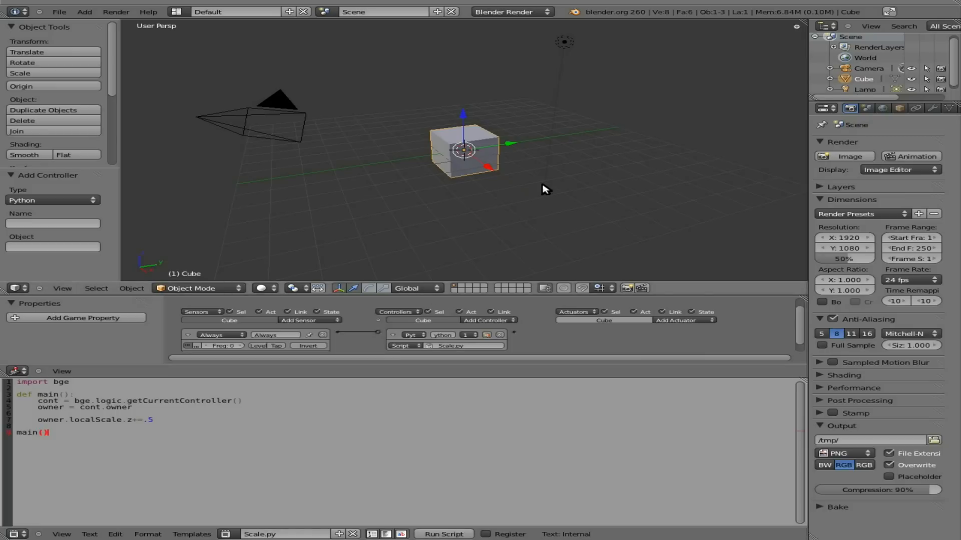
click(154, 421)
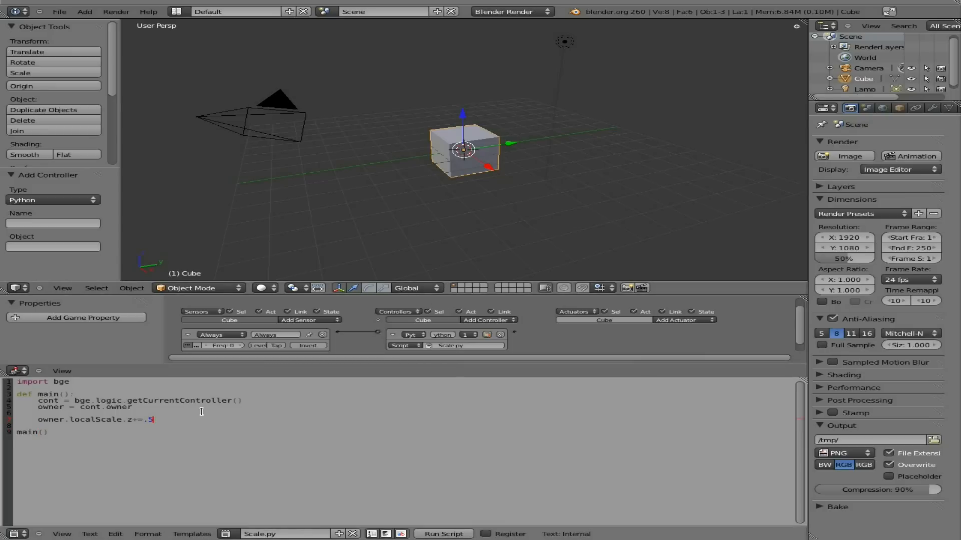
text(own)
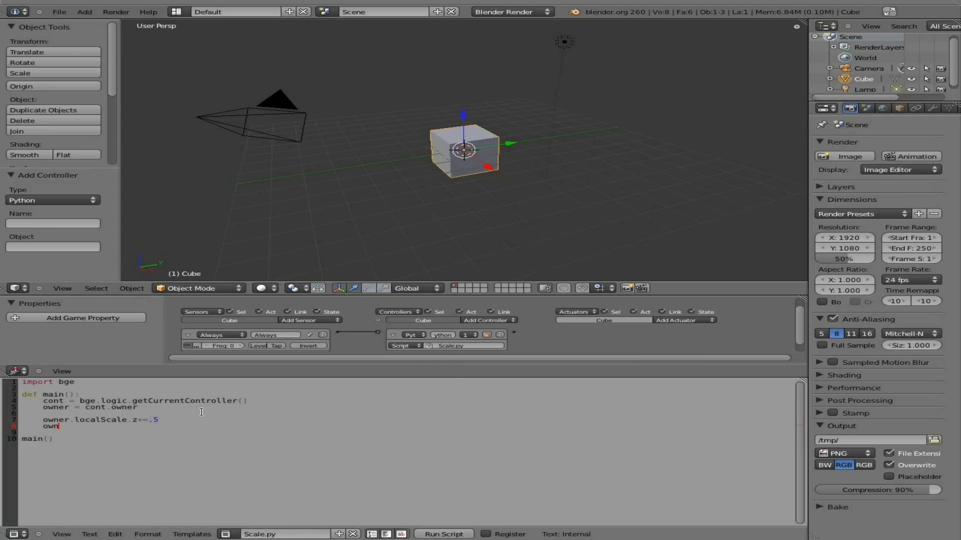
text(er.)
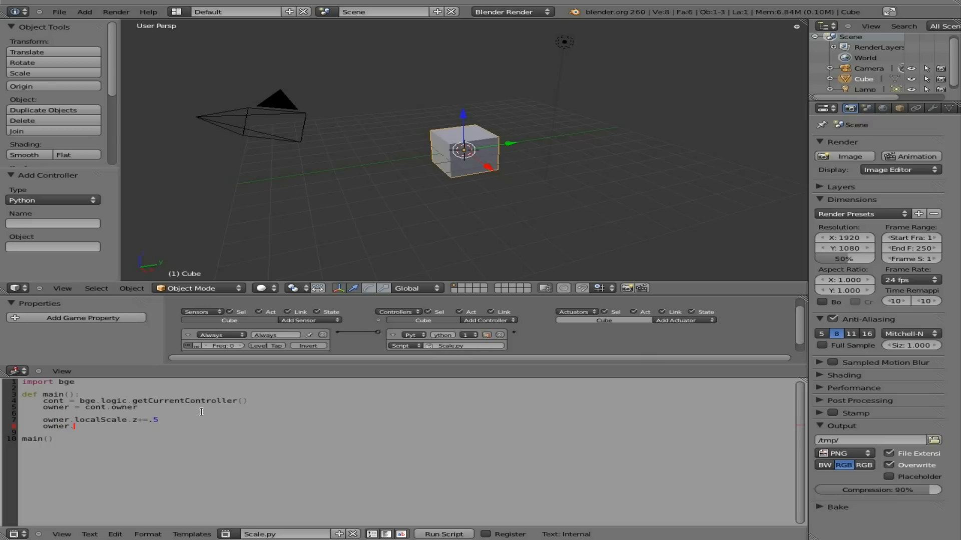
text(local)
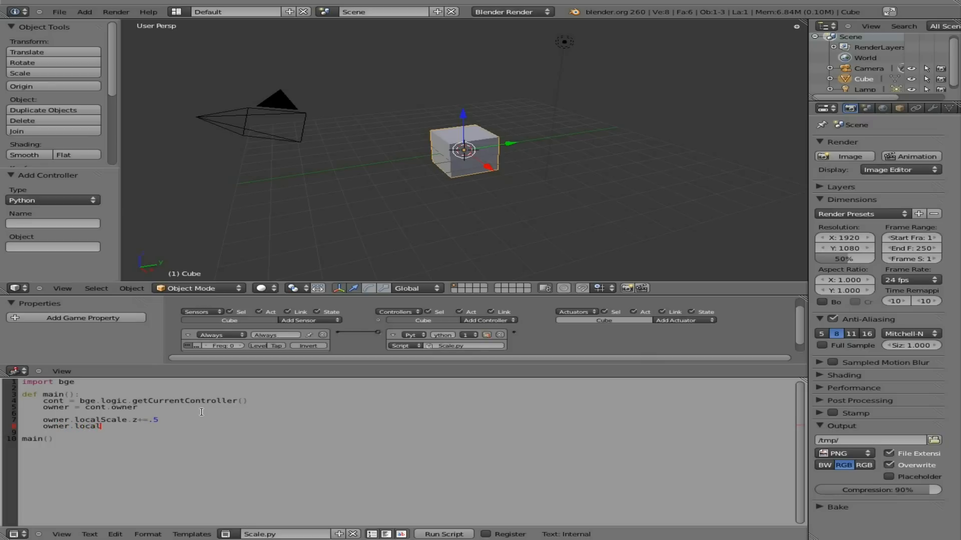
text(Scale)
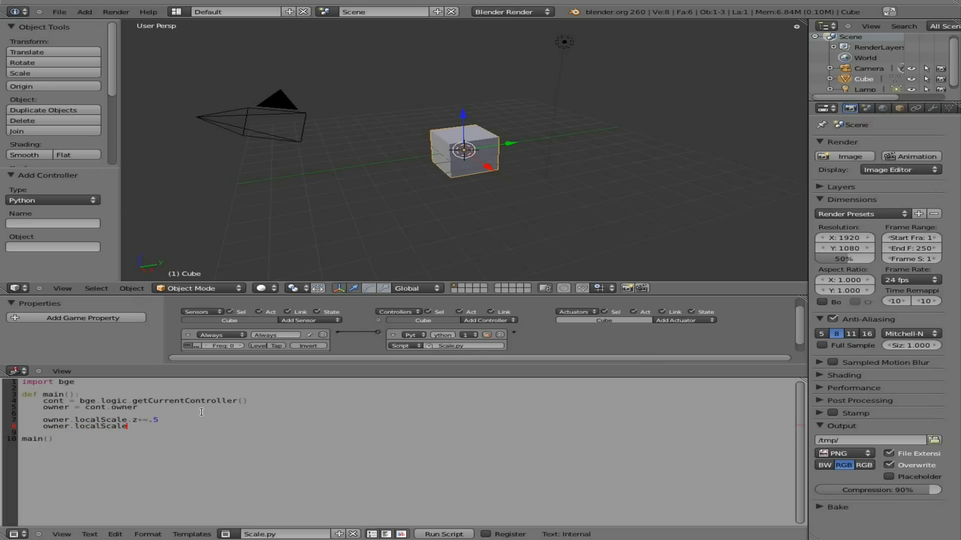
text(.x+=)
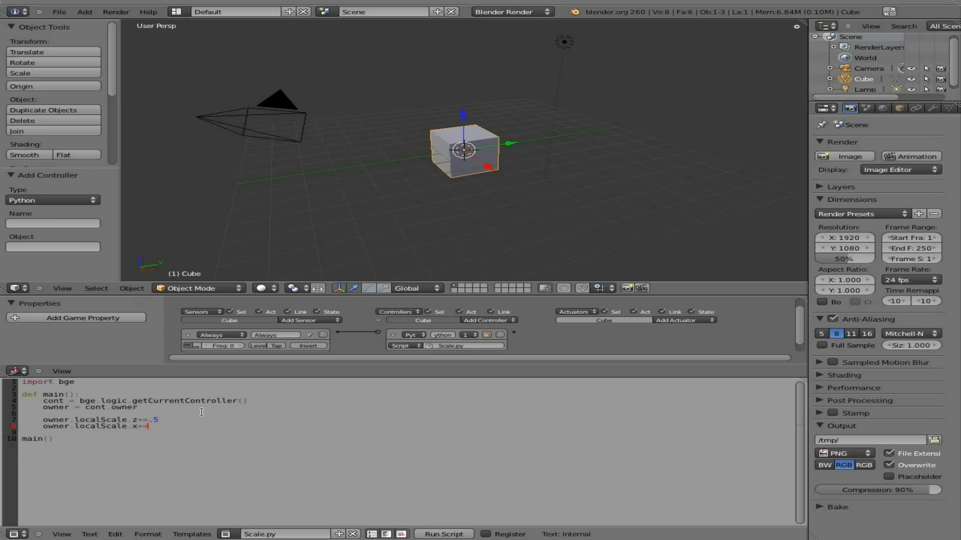
text(2)
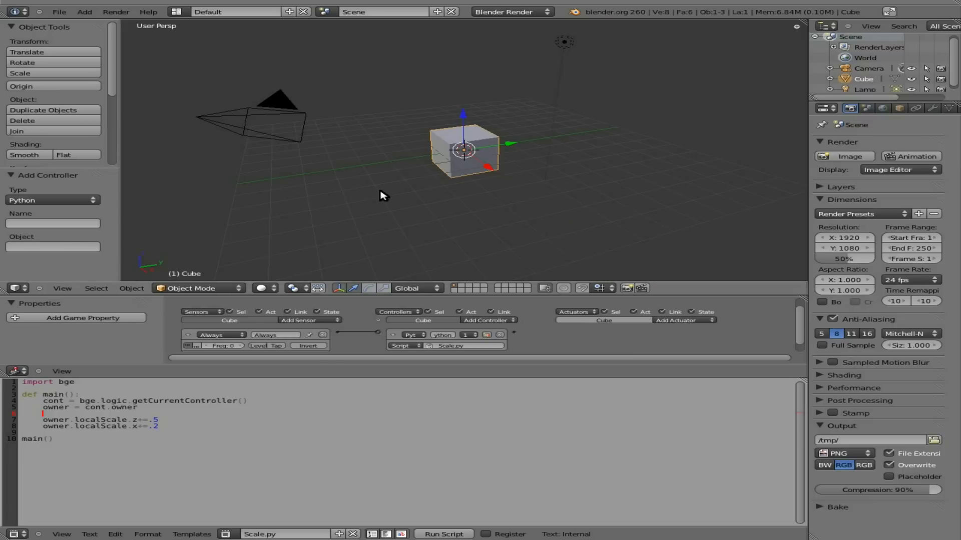
Select the Lamp in the viewport, then return to the .2 value in the script.
click(563, 41)
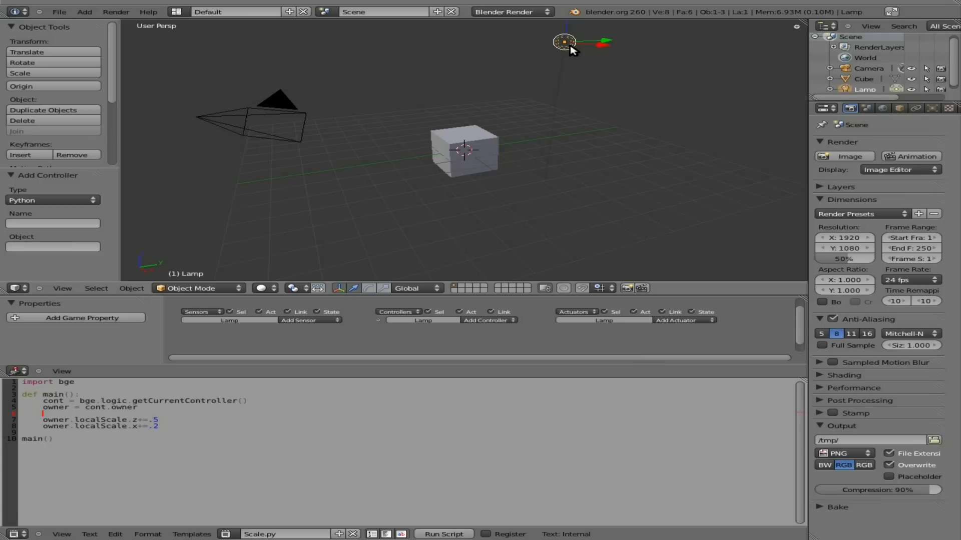
mouse_move(570, 51)
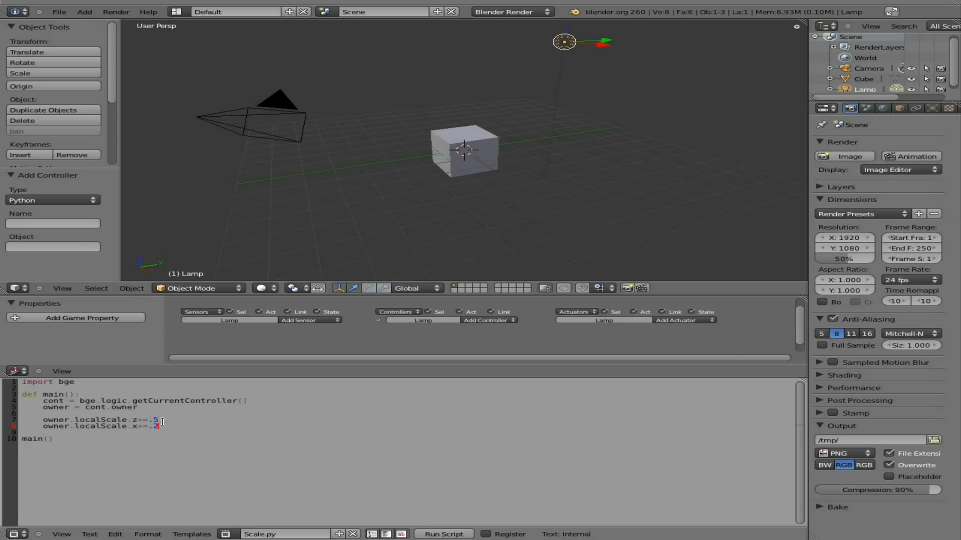
click(176, 440)
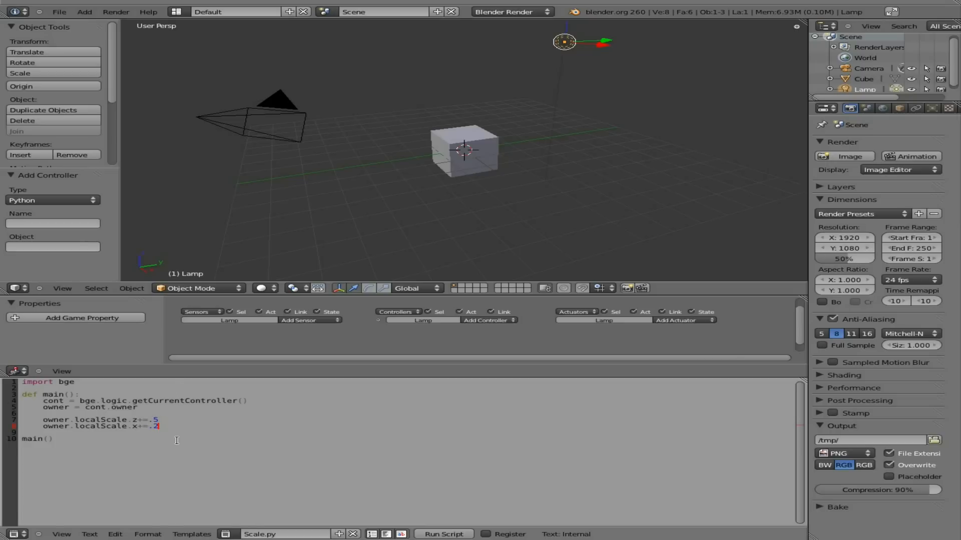